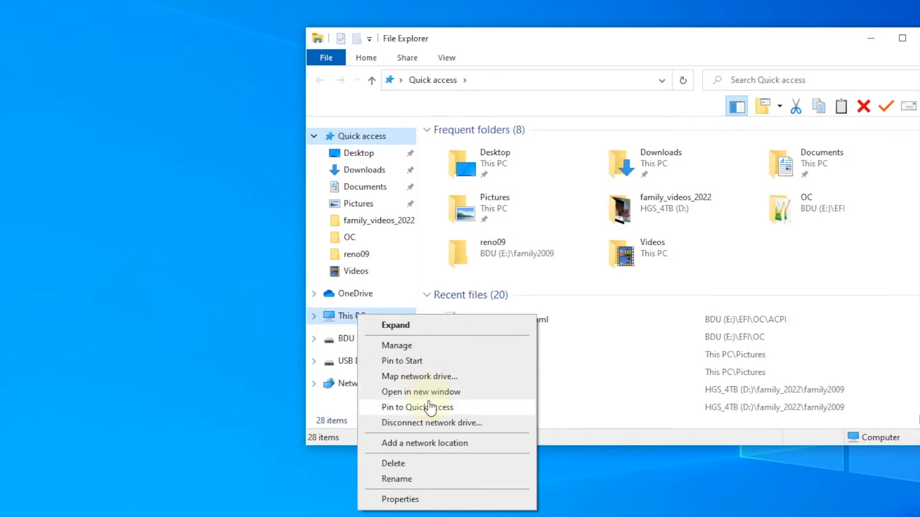
{"action": "mouse_move", "coordinate": [430, 428]}
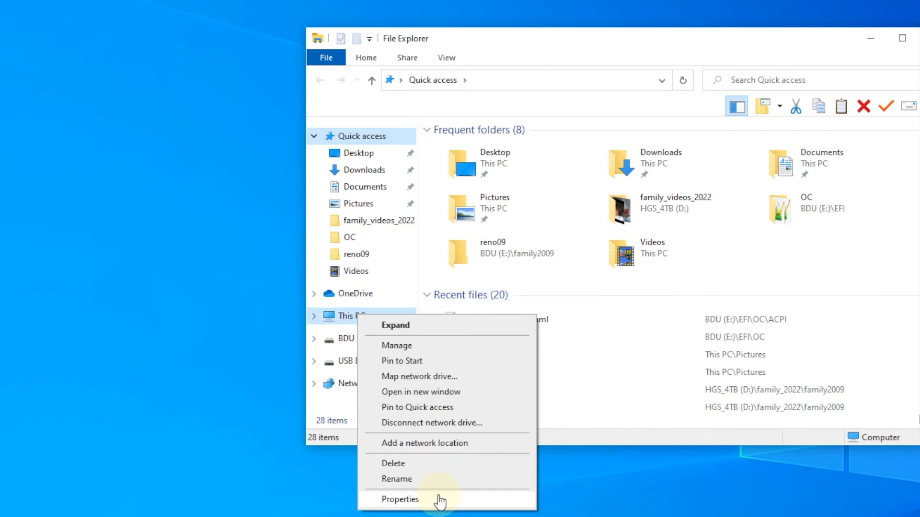
Open Device Manager from This PC's About specifications page in Windows Settings.
{"action": "left_click", "coordinate": [400, 499]}
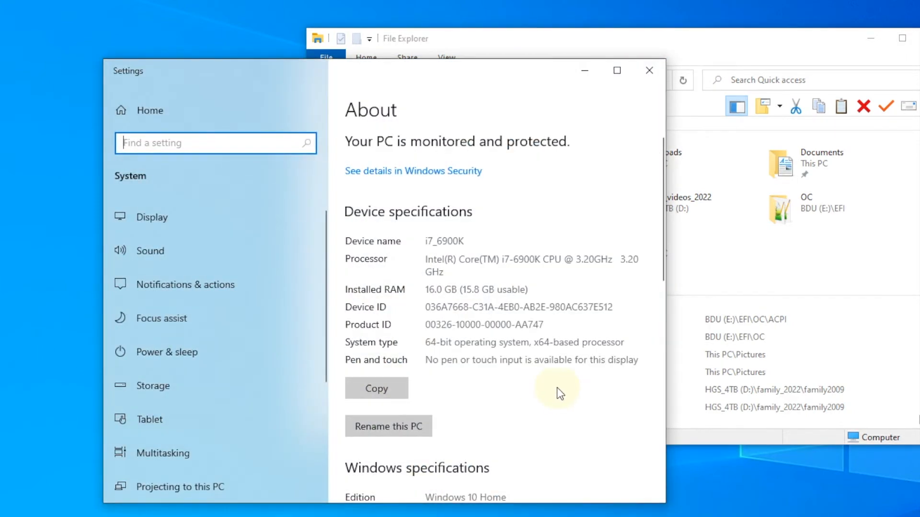
{"action": "scroll", "scroll_direction": "down", "scroll_amount": 3}
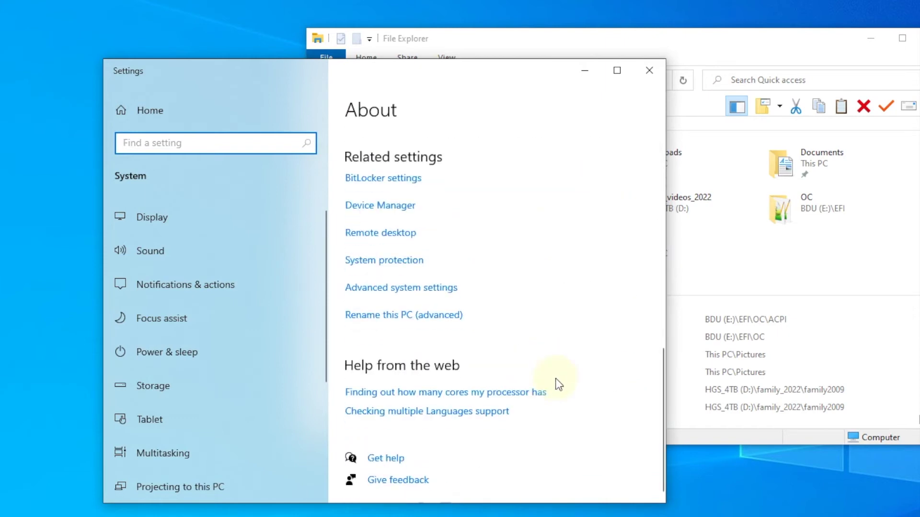
{"action": "left_click", "coordinate": [380, 206]}
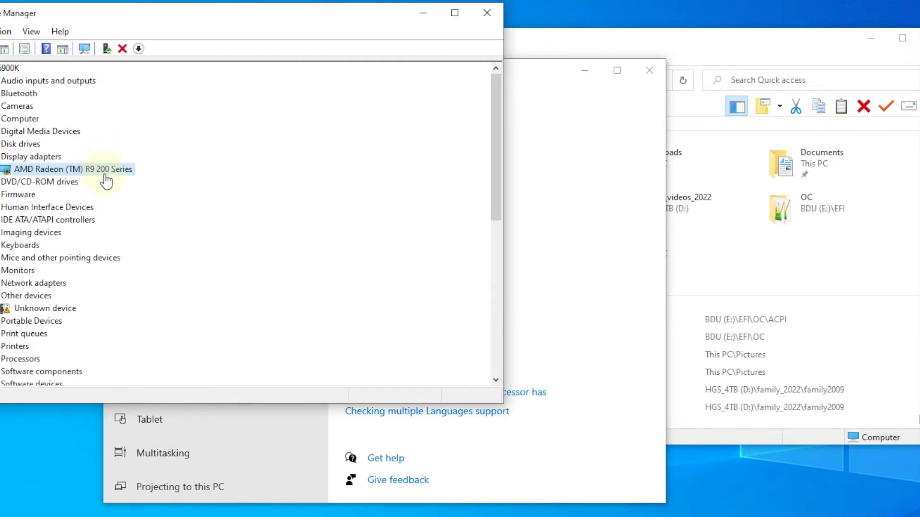
{"action": "mouse_move", "coordinate": [93, 175]}
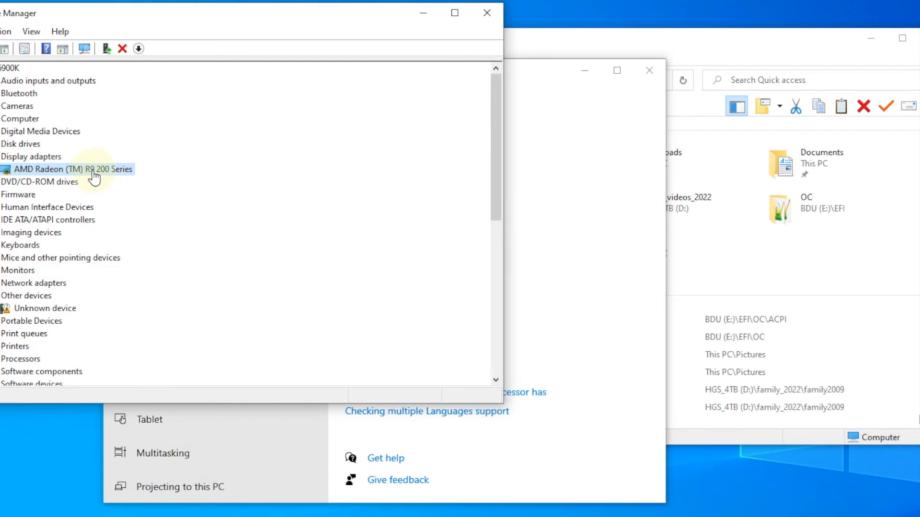
Show the BIOS device name in the AMD Radeon (TM) R9 200 Series properties details.
{"action": "right_click", "coordinate": [96, 173]}
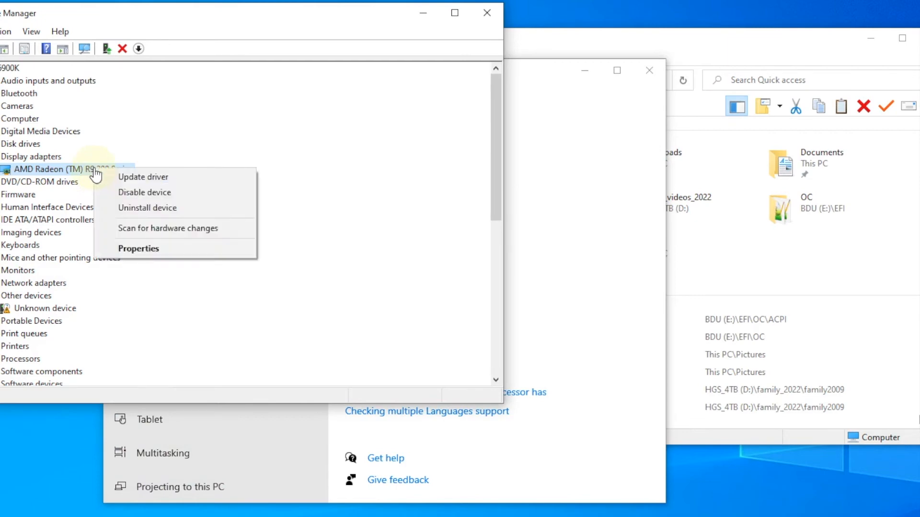
{"action": "left_click", "coordinate": [138, 248]}
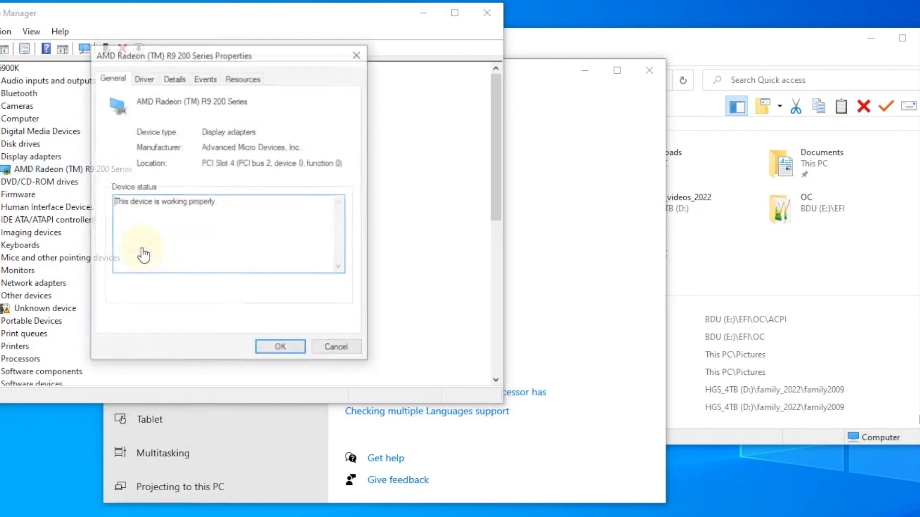
{"action": "left_click", "coordinate": [174, 78]}
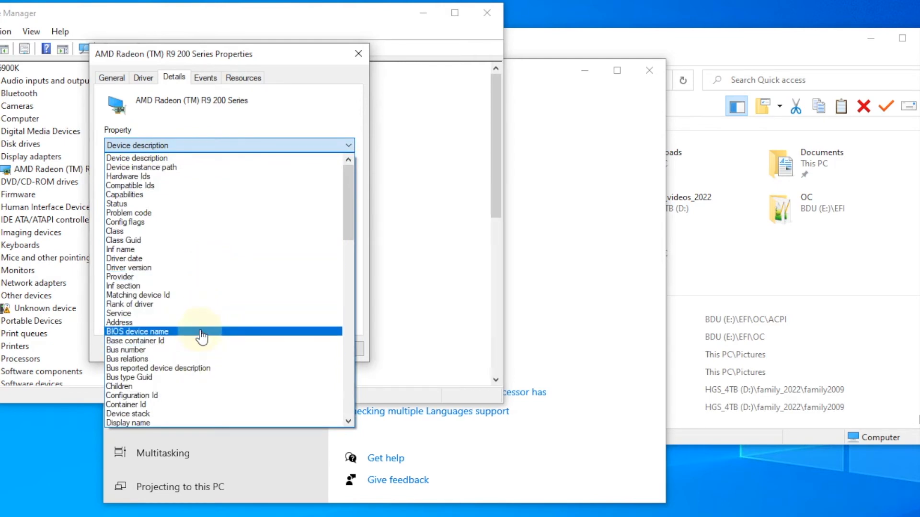
{"action": "left_click", "coordinate": [137, 331]}
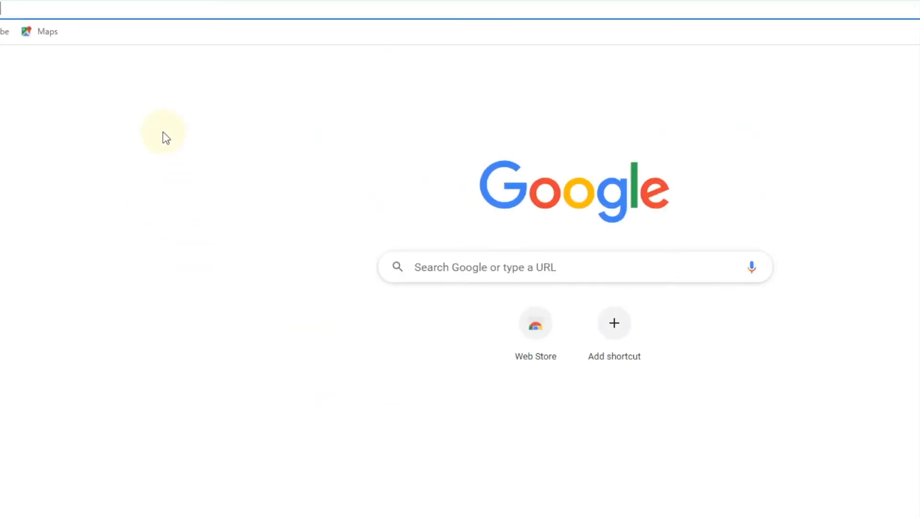
Search ssdt-gpu-spoof and follow Dortania's Renaming GPUs guide to SSDT-GPU-SPOOF.dsl.zip on GitHub.
{"action": "type", "text": "ssdp"}
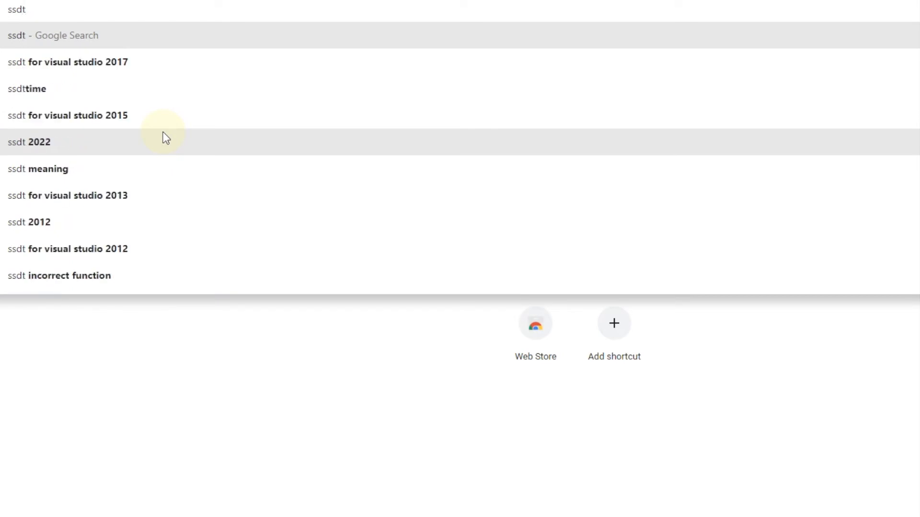
{"action": "type", "text": "-gpu"}
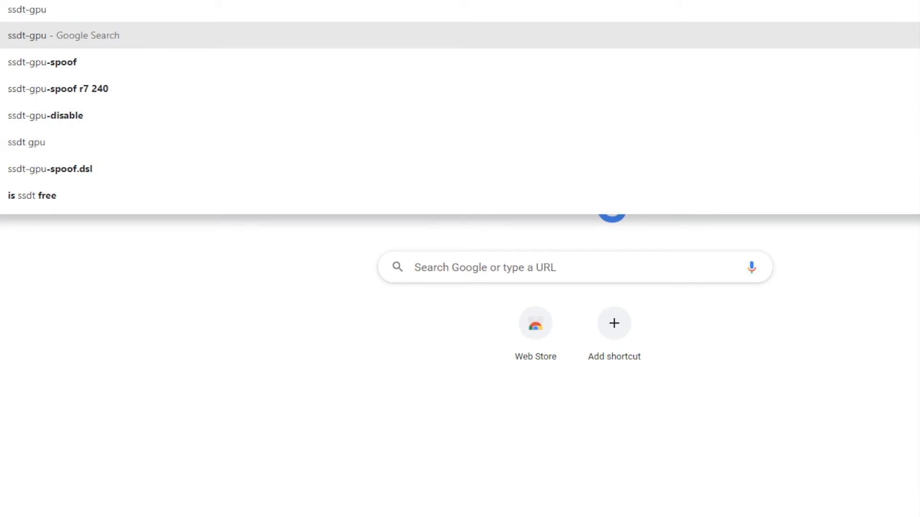
{"action": "left_click", "coordinate": [35, 61]}
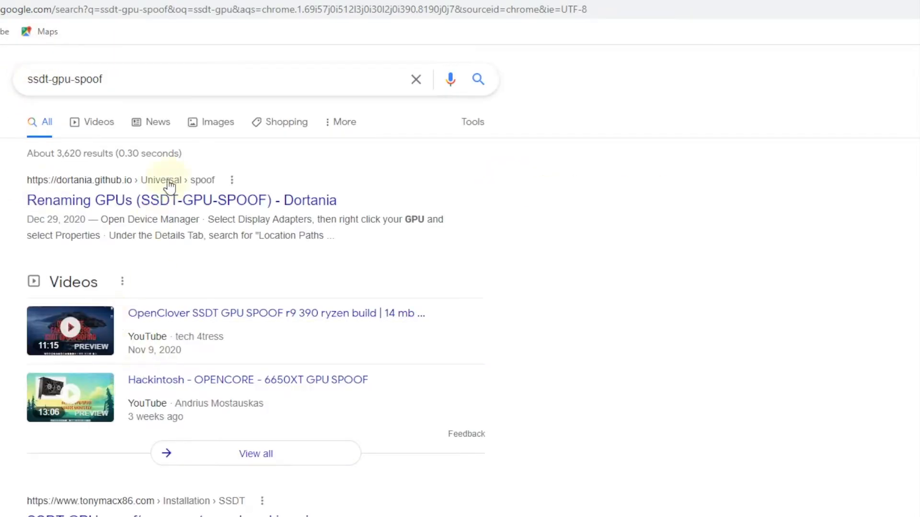
{"action": "left_click", "coordinate": [183, 201]}
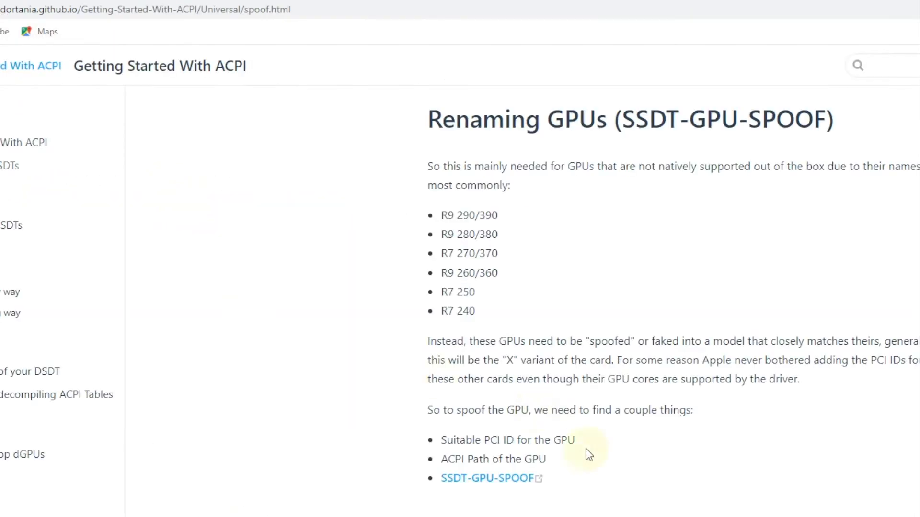
{"action": "left_click", "coordinate": [488, 479]}
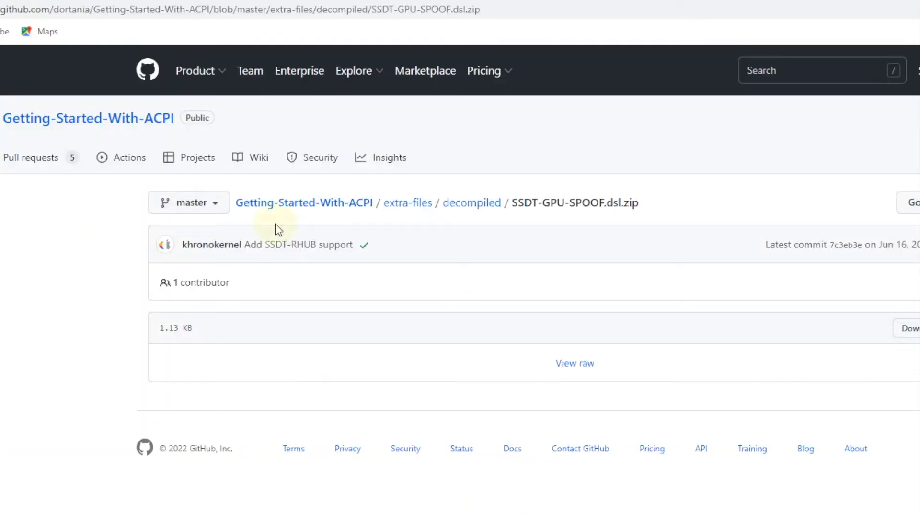
{"action": "mouse_move", "coordinate": [277, 229]}
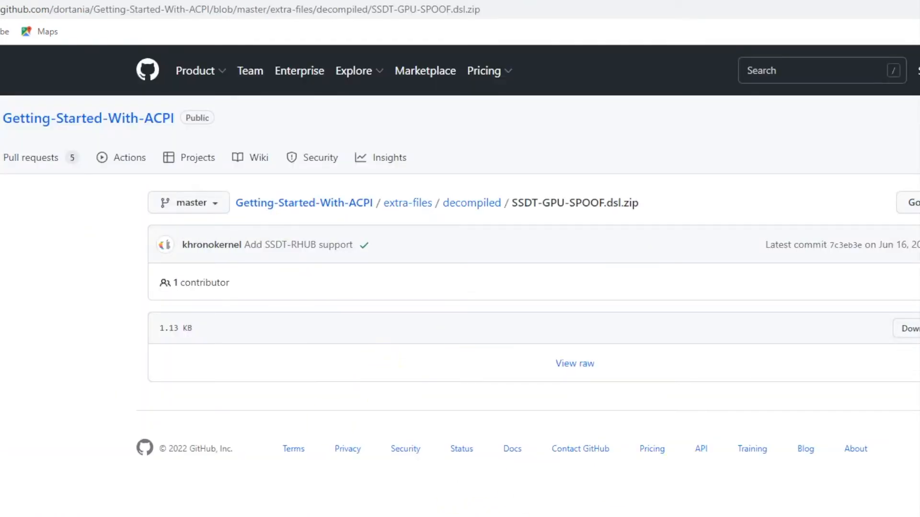
{"action": "double_click", "coordinate": [585, 203]}
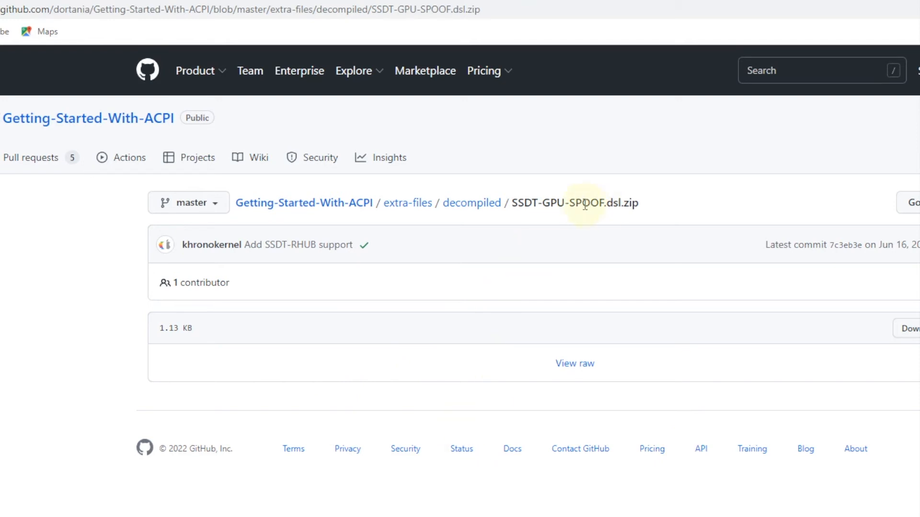
{"action": "mouse_move", "coordinate": [573, 233]}
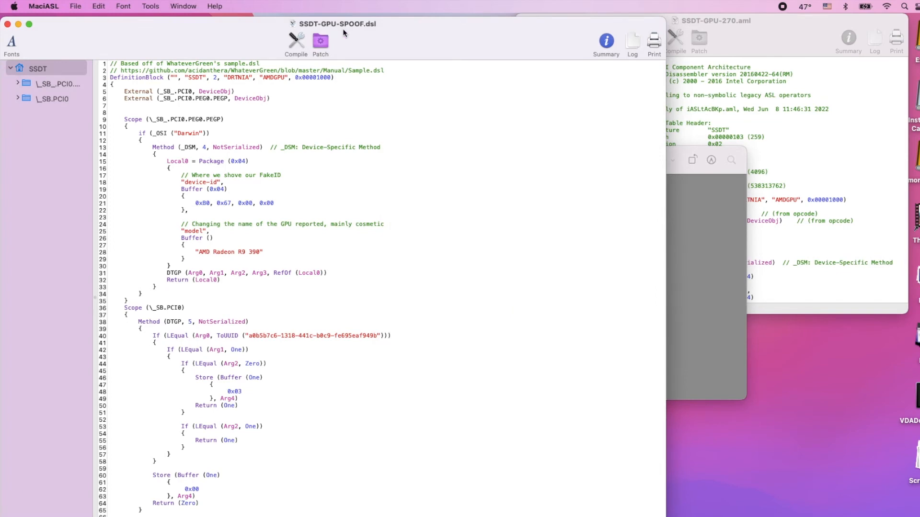
{"action": "mouse_move", "coordinate": [59, 39]}
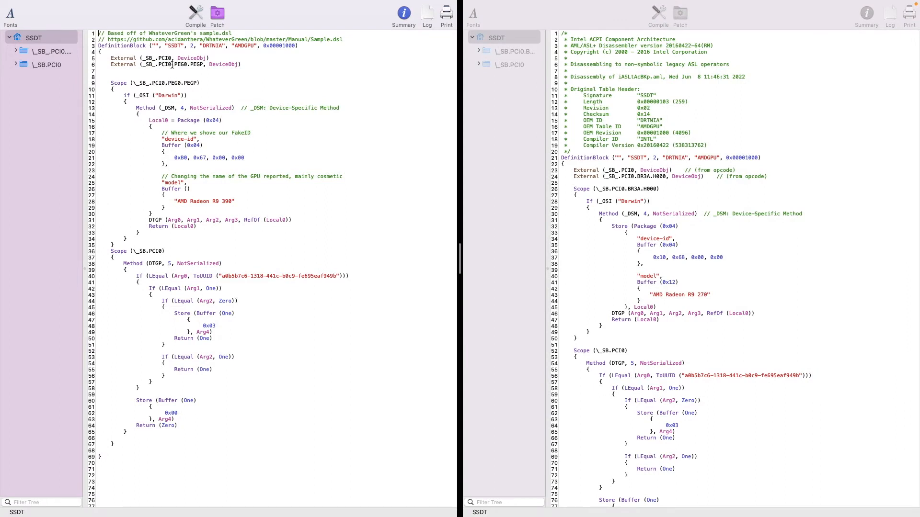
Highlight GPU paths PEG0.PEGP in the sample and BR3A.H000 in the R9 270 table.
{"action": "double_click", "coordinate": [184, 64]}
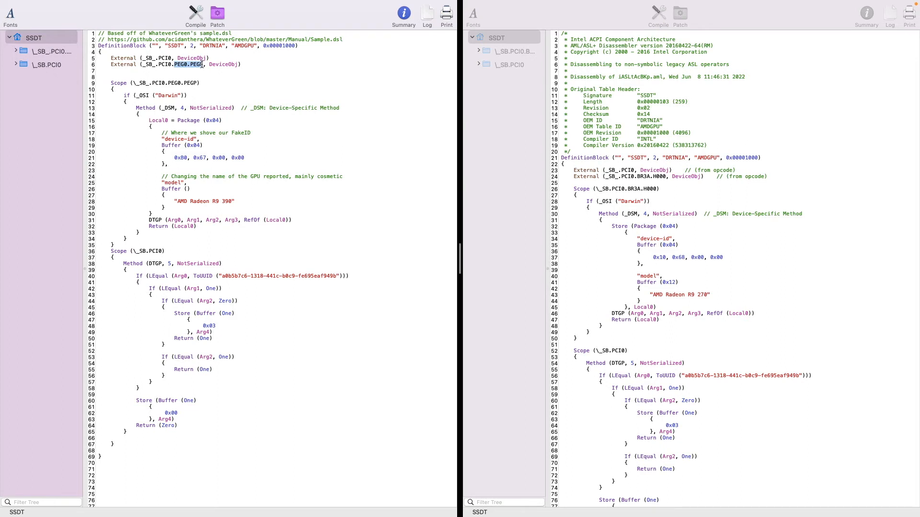
{"action": "mouse_move", "coordinate": [649, 183]}
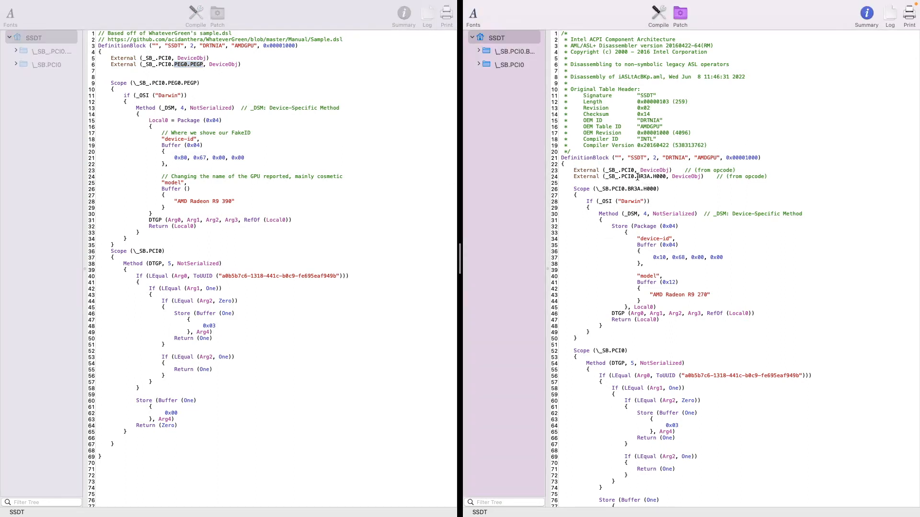
{"action": "double_click", "coordinate": [648, 177]}
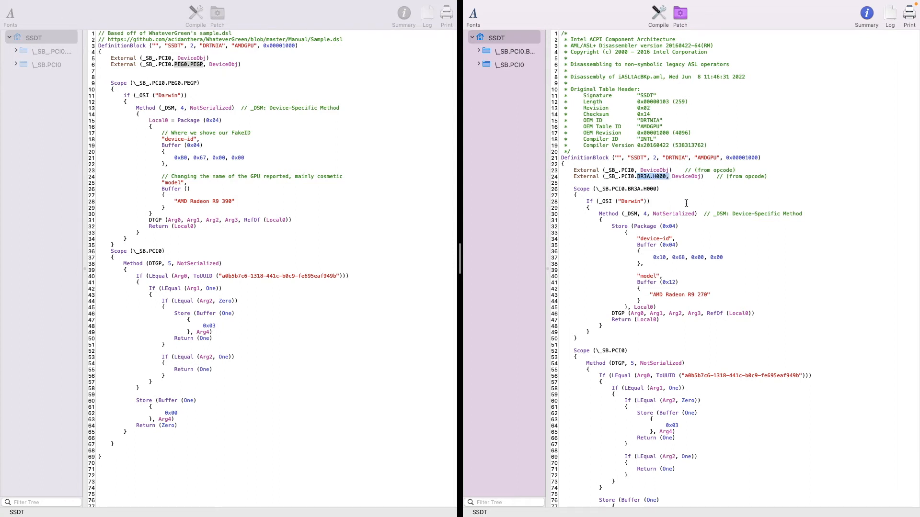
{"action": "mouse_move", "coordinate": [660, 264]}
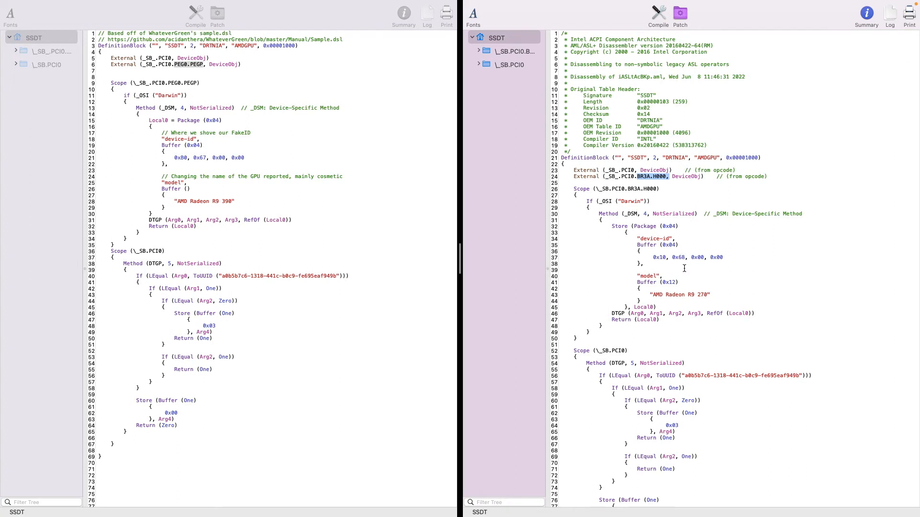
{"action": "mouse_move", "coordinate": [657, 257]}
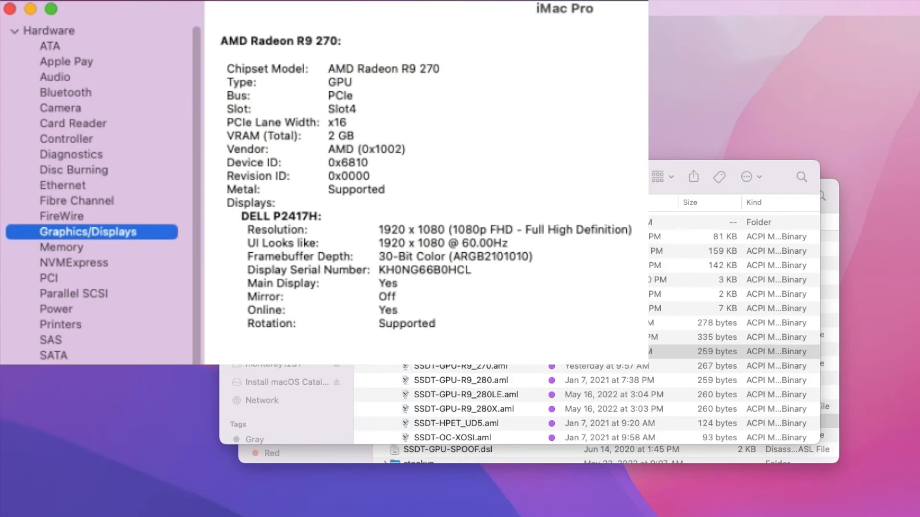
{"action": "mouse_move", "coordinate": [894, 510]}
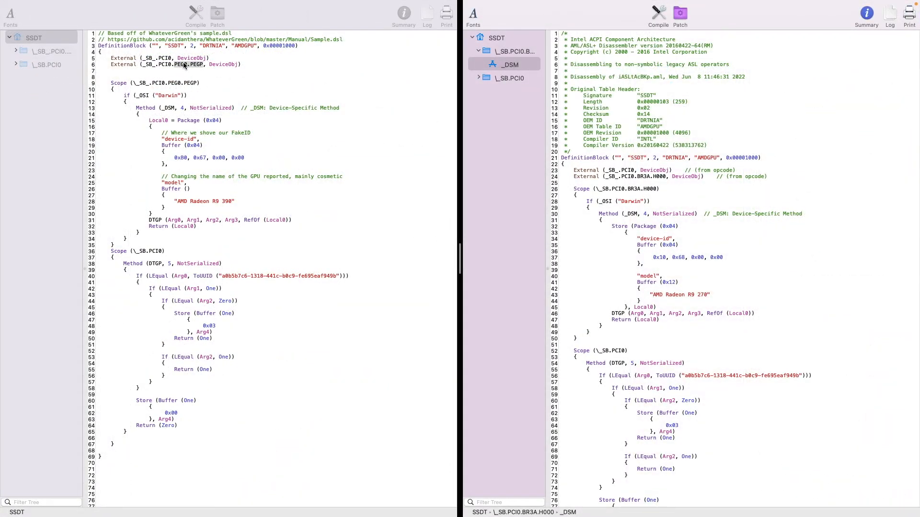
Re-select the sample SSDT's PEG0.PEGP GPU path for comparison.
{"action": "double_click", "coordinate": [196, 65]}
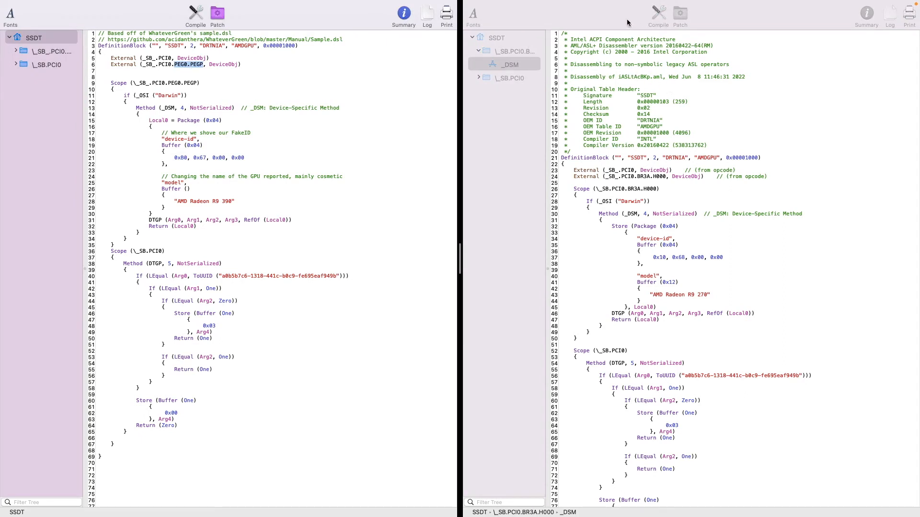
{"action": "mouse_move", "coordinate": [662, 130]}
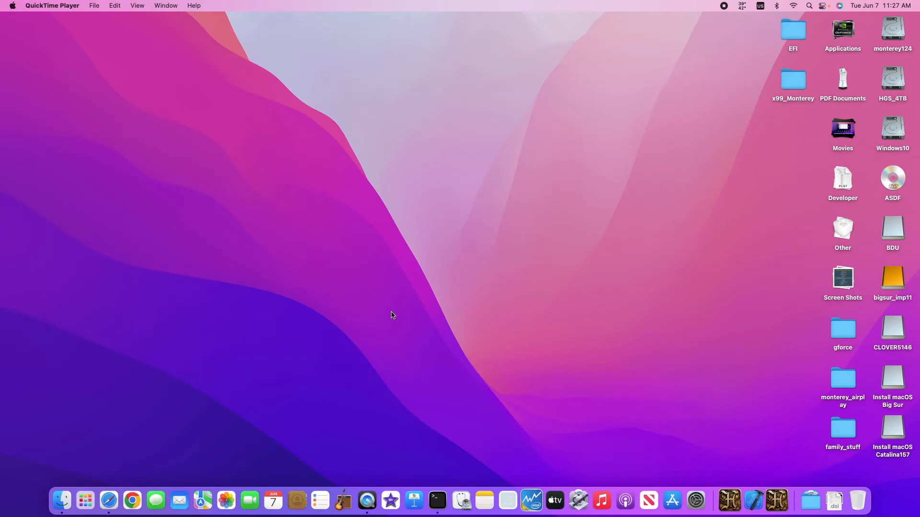
{"action": "mouse_move", "coordinate": [379, 299]}
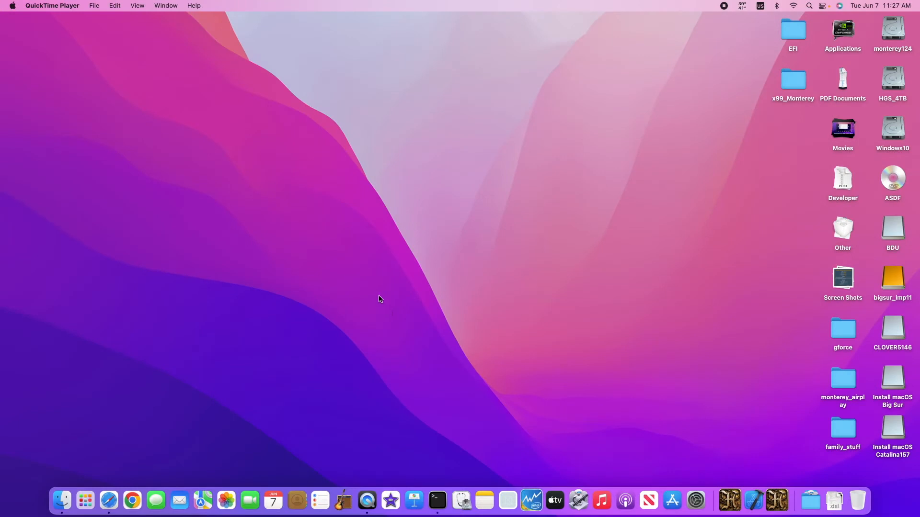
{"action": "mouse_move", "coordinate": [489, 254]}
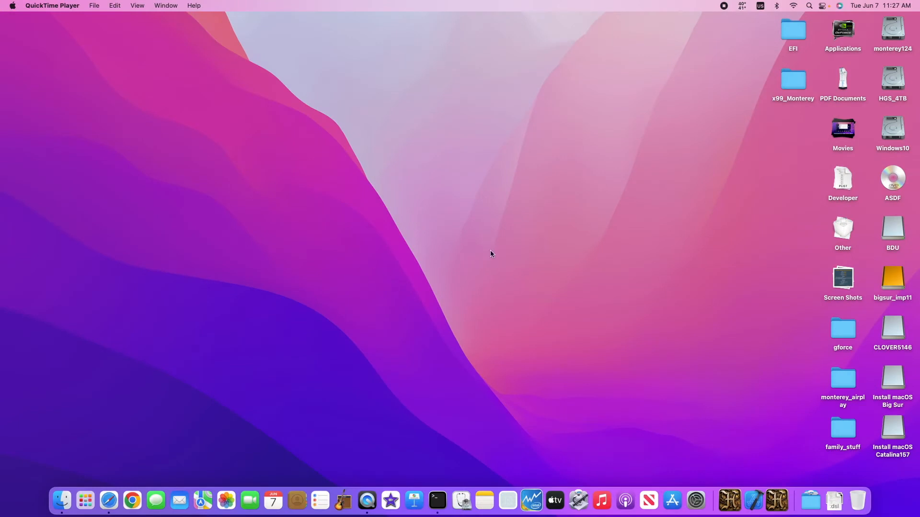
{"action": "mouse_move", "coordinate": [495, 237]}
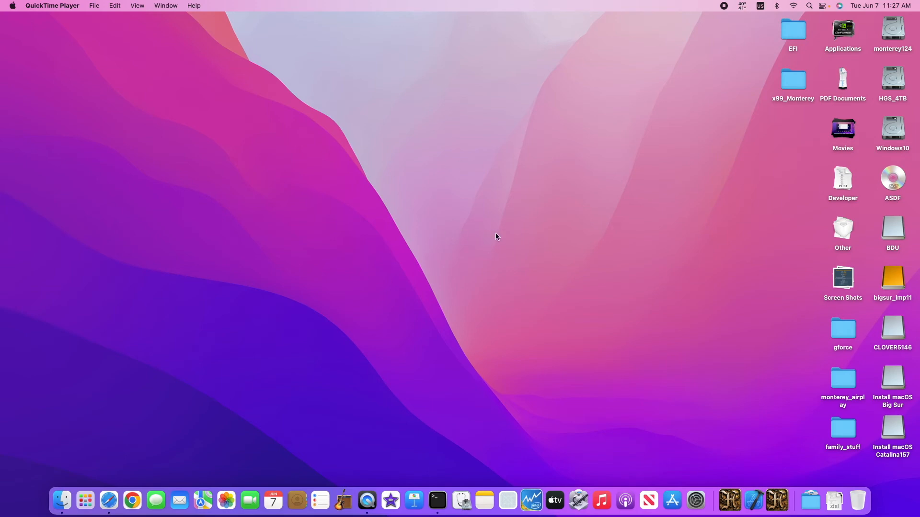
{"action": "mouse_move", "coordinate": [491, 242]}
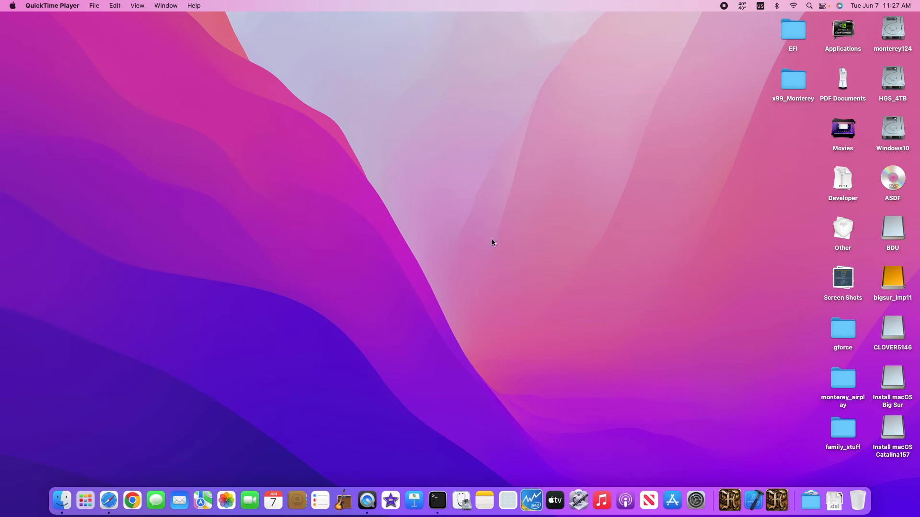
{"action": "mouse_move", "coordinate": [102, 167]}
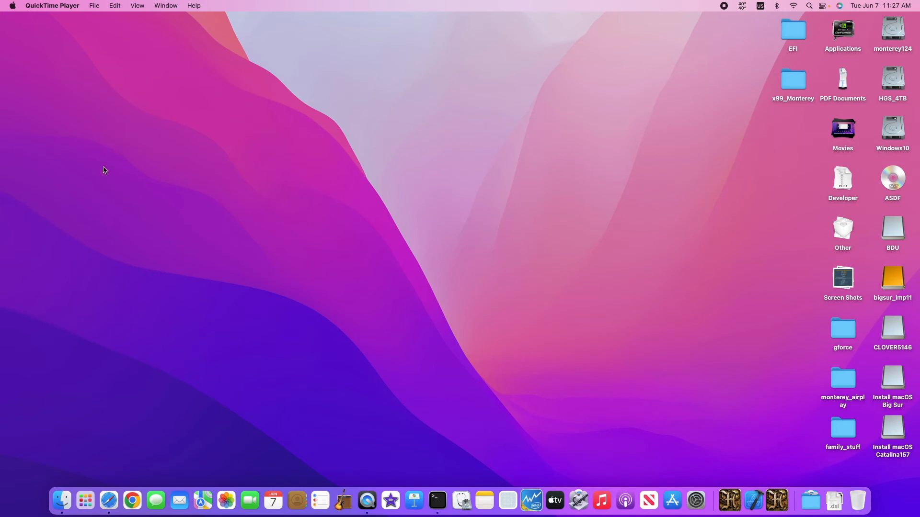
{"action": "mouse_move", "coordinate": [504, 218]}
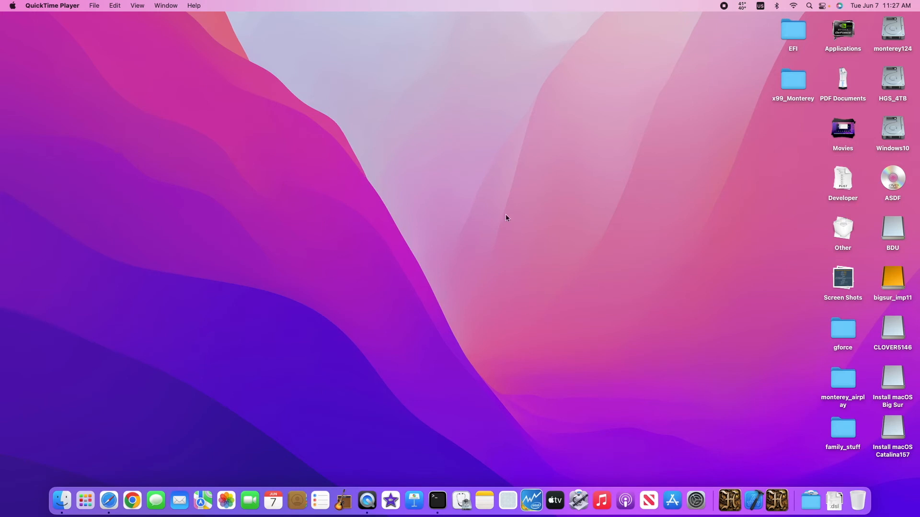
{"action": "mouse_move", "coordinate": [485, 224]}
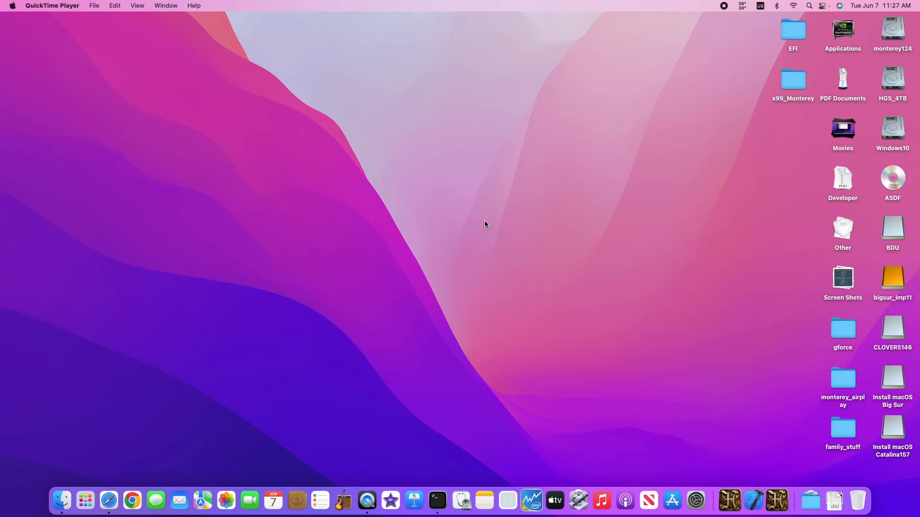
{"action": "mouse_move", "coordinate": [486, 208]}
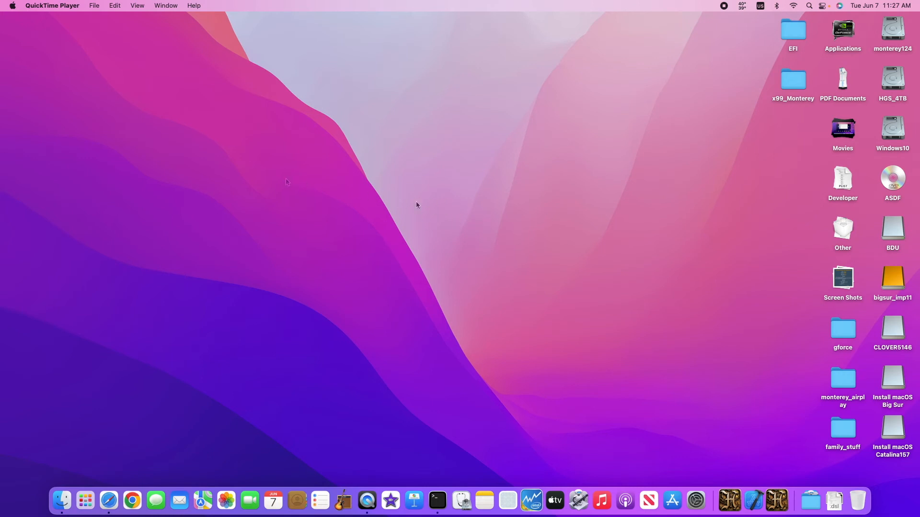
{"action": "mouse_move", "coordinate": [449, 202]}
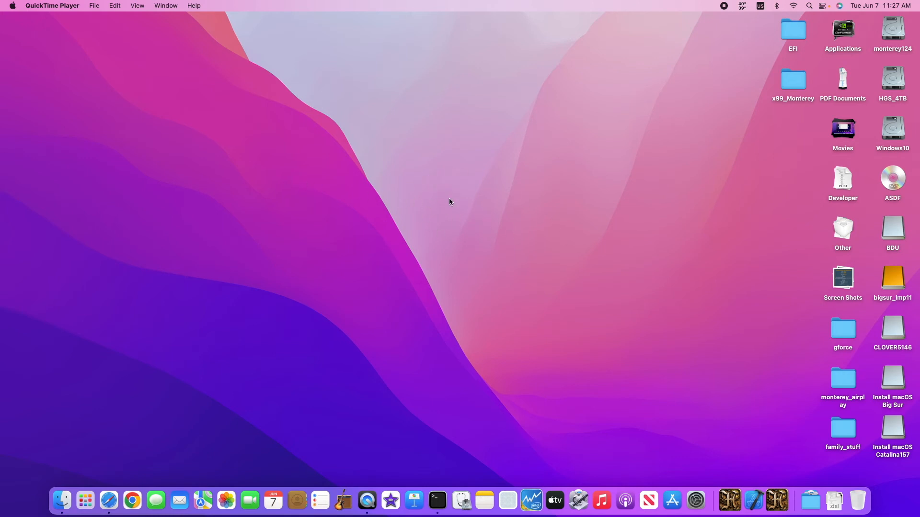
{"action": "mouse_move", "coordinate": [486, 198]}
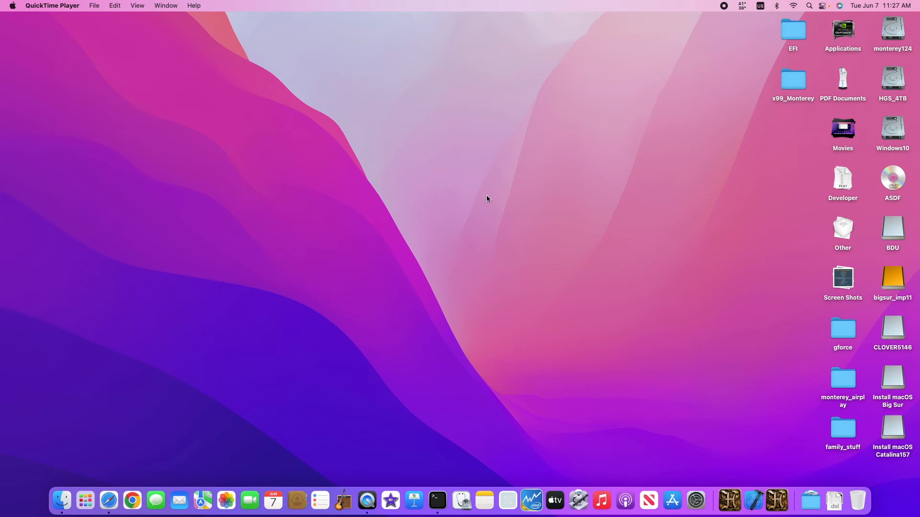
{"action": "mouse_move", "coordinate": [322, 162]}
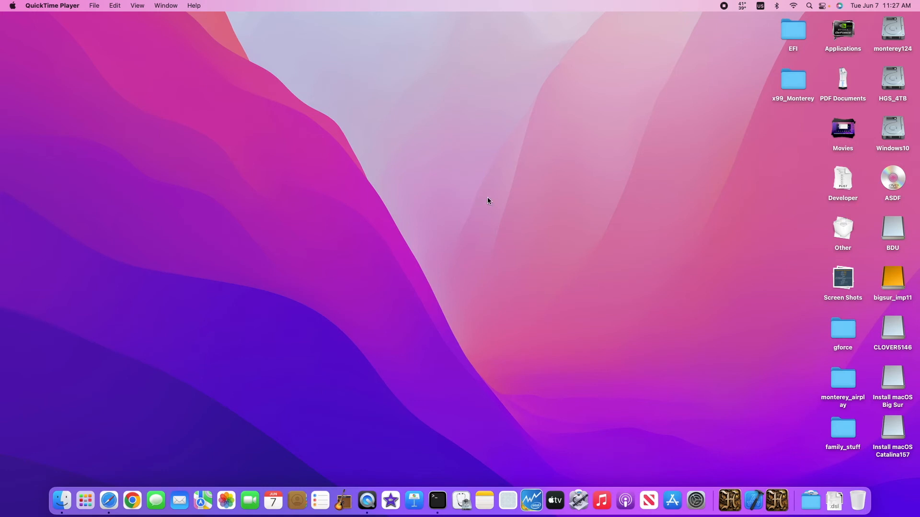
{"action": "mouse_move", "coordinate": [421, 197]}
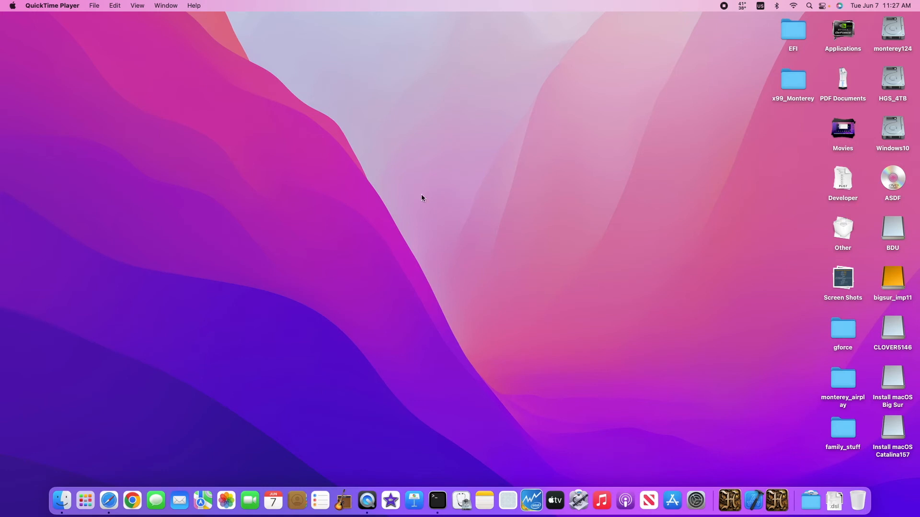
{"action": "mouse_move", "coordinate": [448, 192]}
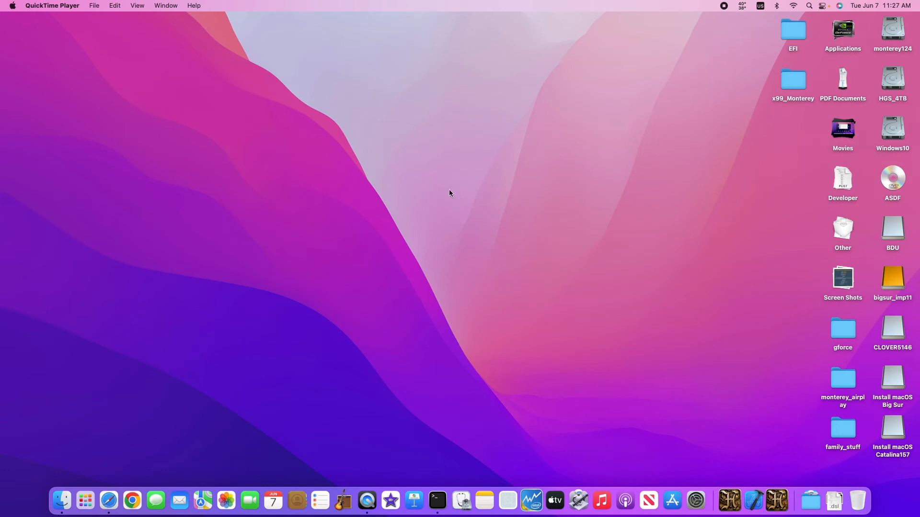
{"action": "mouse_move", "coordinate": [249, 135]}
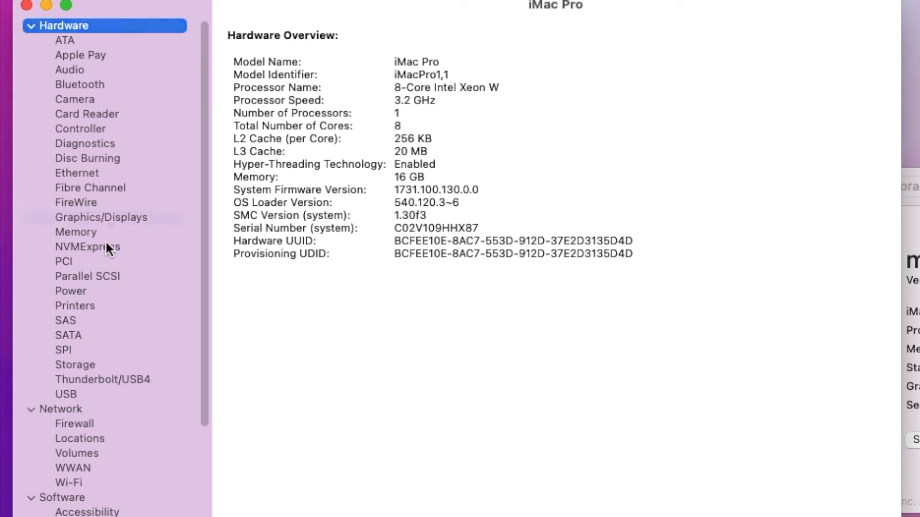
Show Graphics/Displays details: AMD Radeon R9 270, device ID 0x6810, 2 GB VRAM.
{"action": "left_click", "coordinate": [107, 217]}
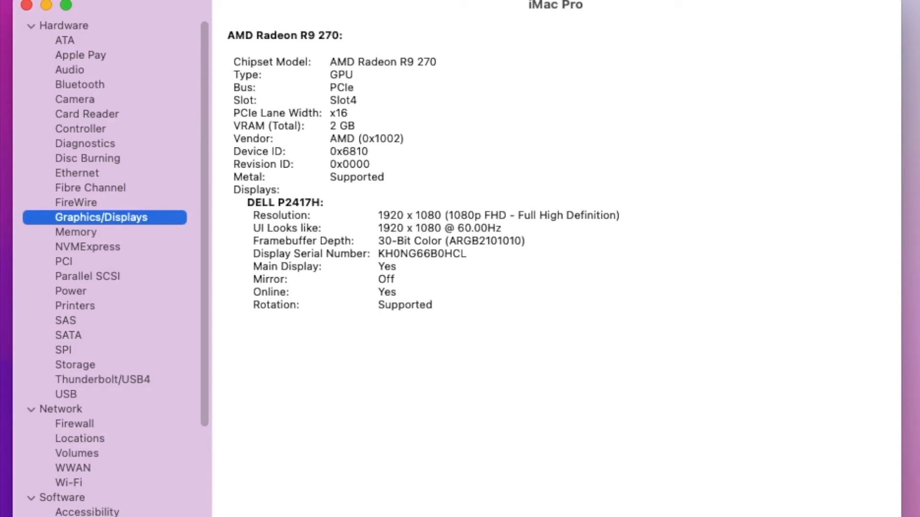
{"action": "mouse_move", "coordinate": [863, 430]}
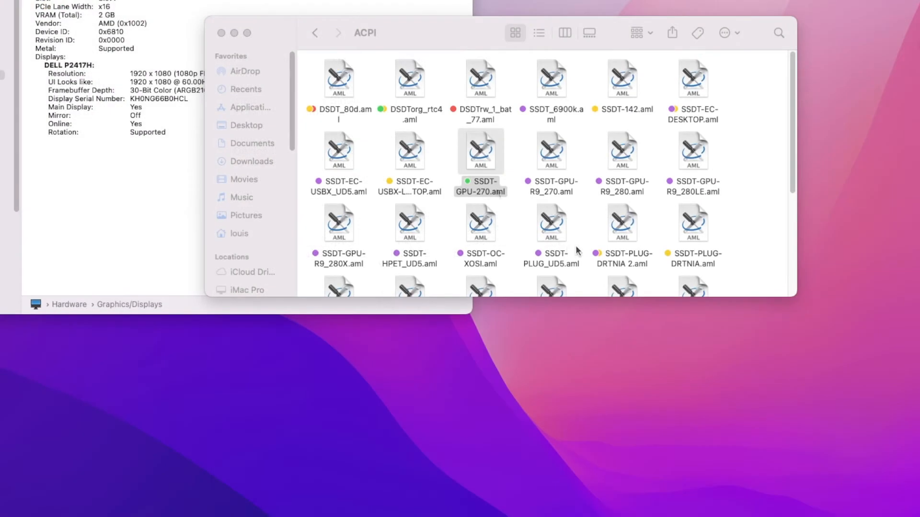
{"action": "mouse_move", "coordinate": [533, 193]}
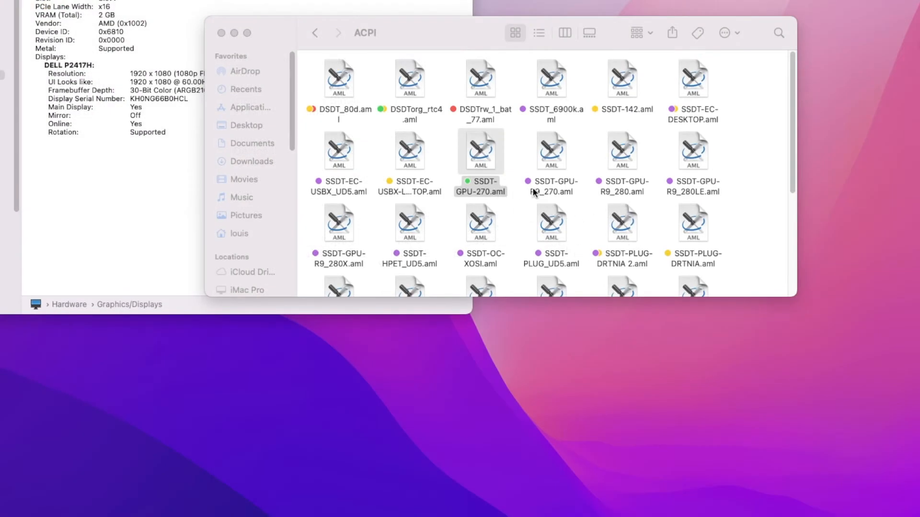
Open SSDT-GPU-270.aml and SSDT-GPU-R9_280.aml from the ACPI folder in MaciASL.
{"action": "double_click", "coordinate": [481, 151]}
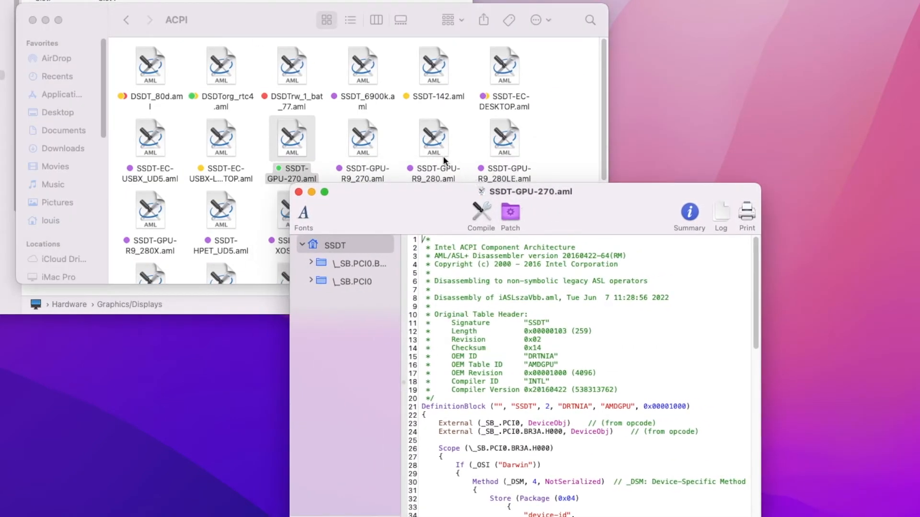
{"action": "left_click", "coordinate": [433, 139]}
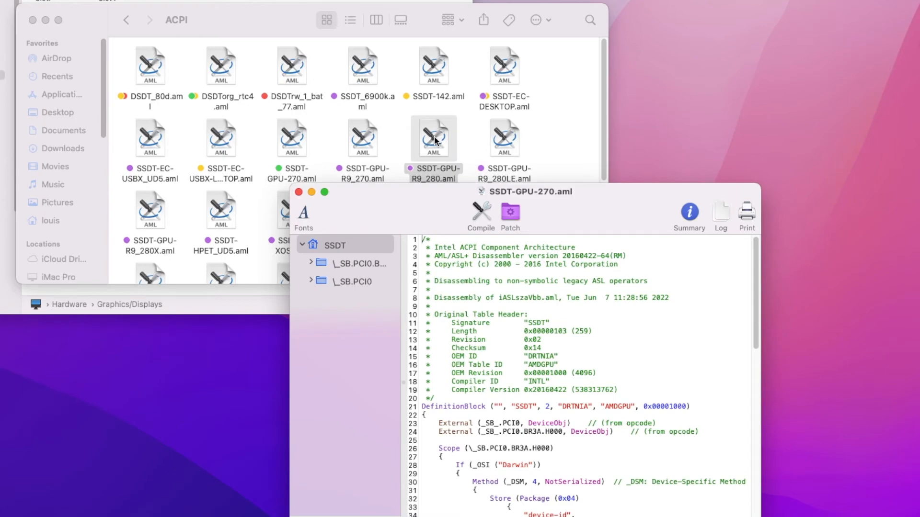
{"action": "double_click", "coordinate": [433, 138]}
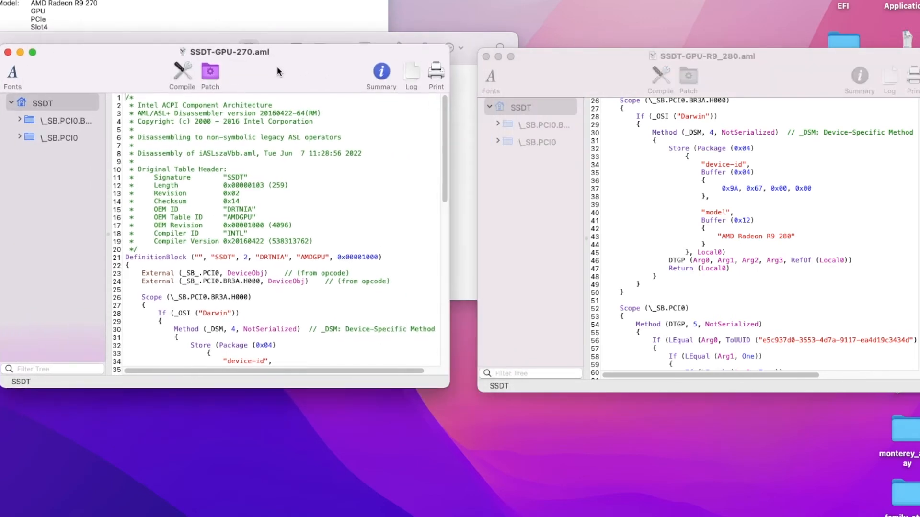
Review the R9 270 table's device-id and DTGP UUID, then close SSDT-GPU-270.aml.
{"action": "scroll", "scroll_direction": "down", "scroll_amount": 3}
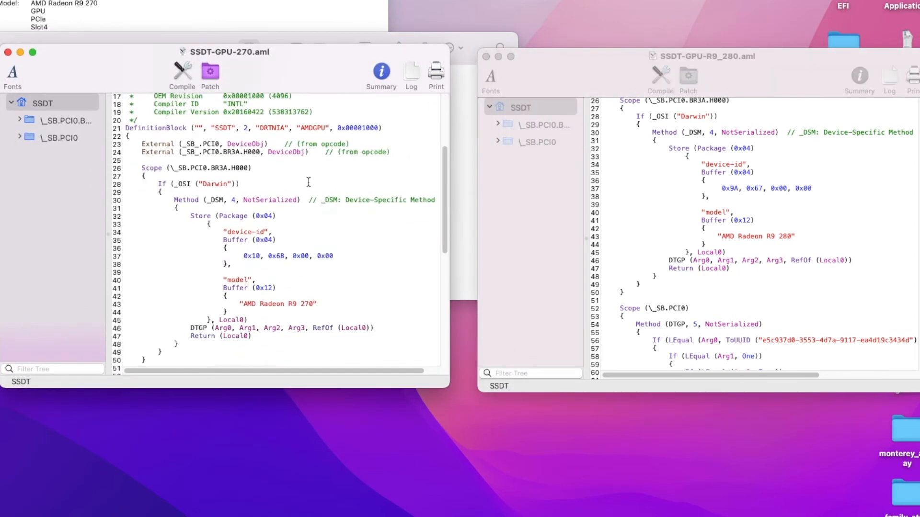
{"action": "scroll", "scroll_direction": "down", "scroll_amount": 3}
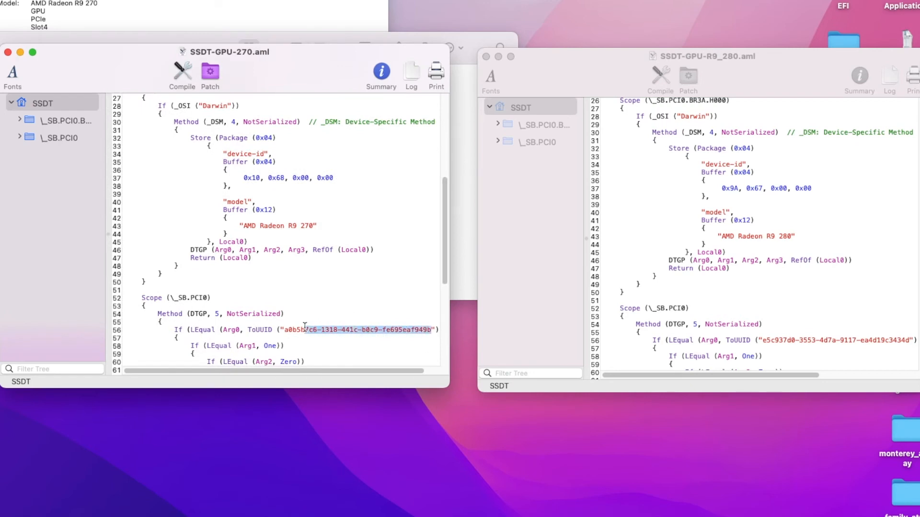
{"action": "left_click", "coordinate": [18, 137]}
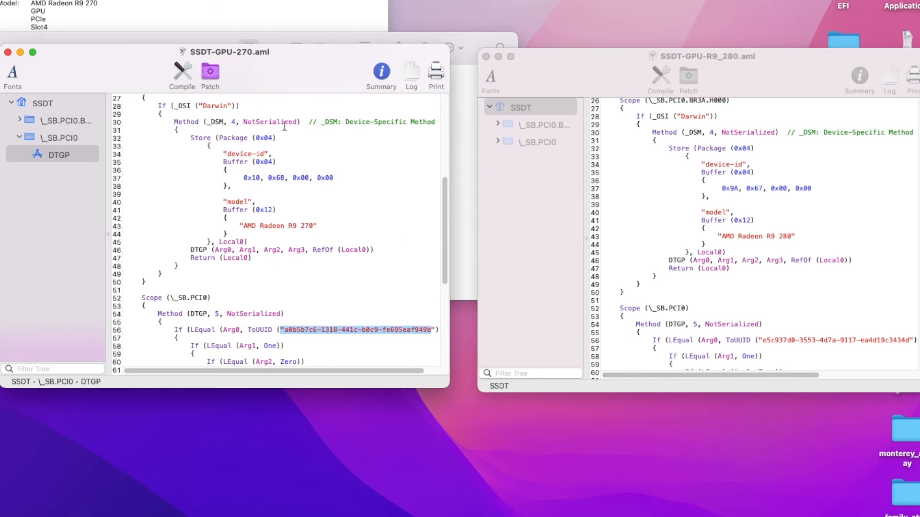
{"action": "mouse_move", "coordinate": [821, 314]}
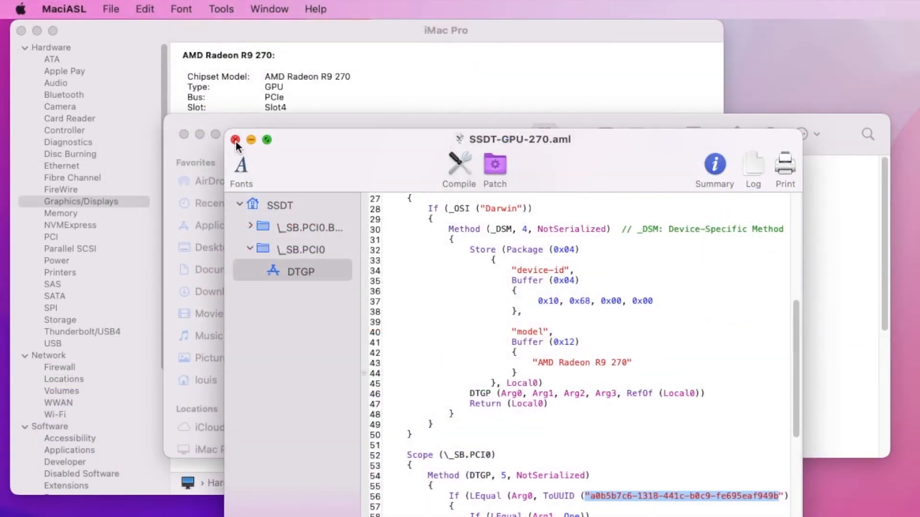
{"action": "left_click", "coordinate": [236, 140]}
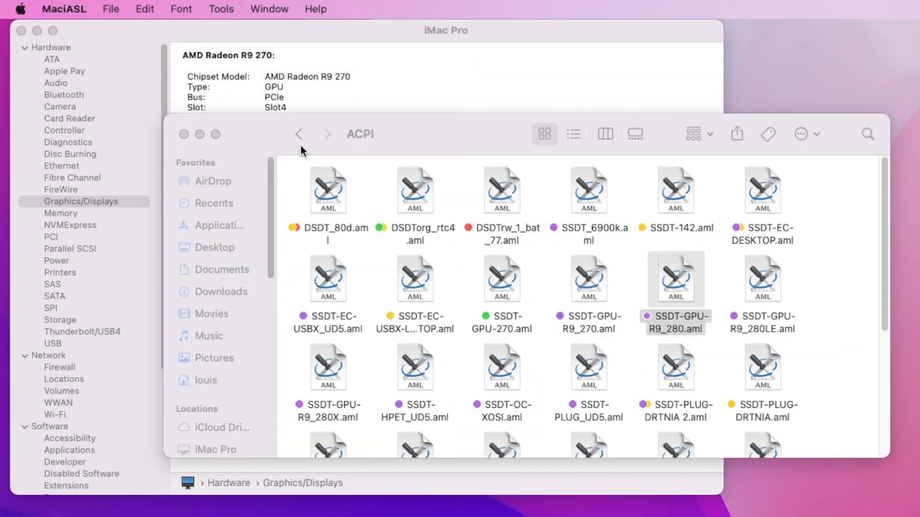
Inspect the WhateverGreen151.kext info in the Kexts folder.
{"action": "left_click", "coordinate": [298, 134]}
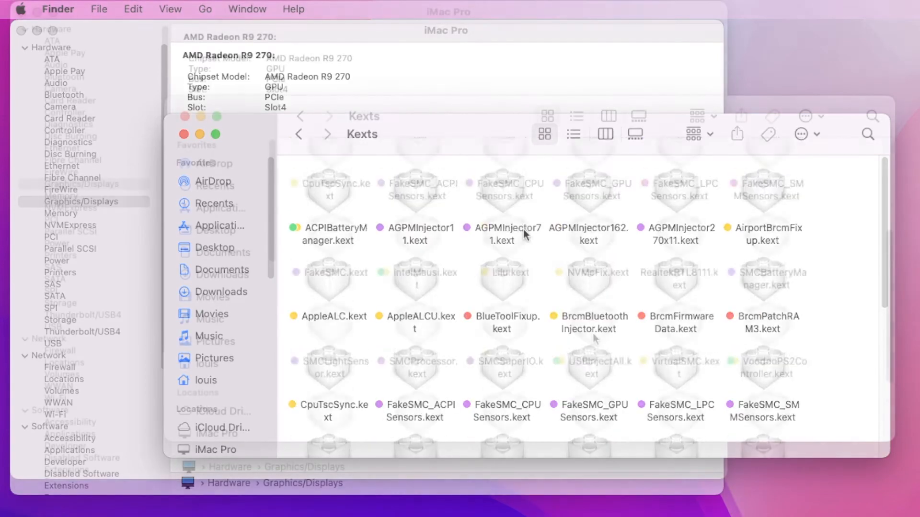
{"action": "scroll", "scroll_direction": "down", "scroll_amount": 3}
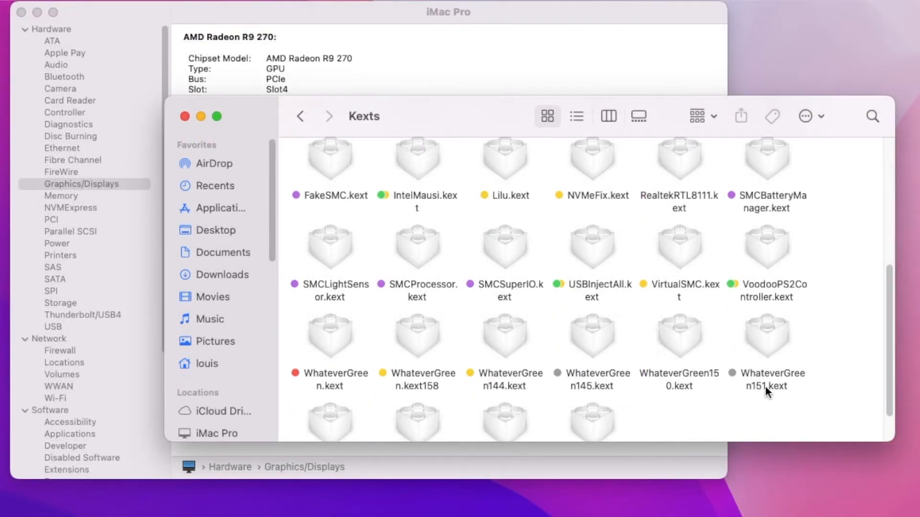
{"action": "left_click", "coordinate": [766, 335]}
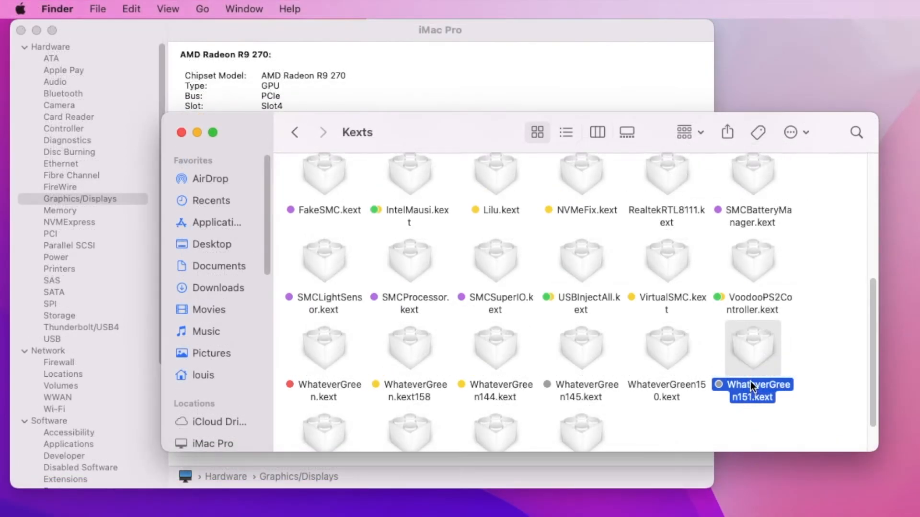
{"action": "key", "text": "cmd+i"}
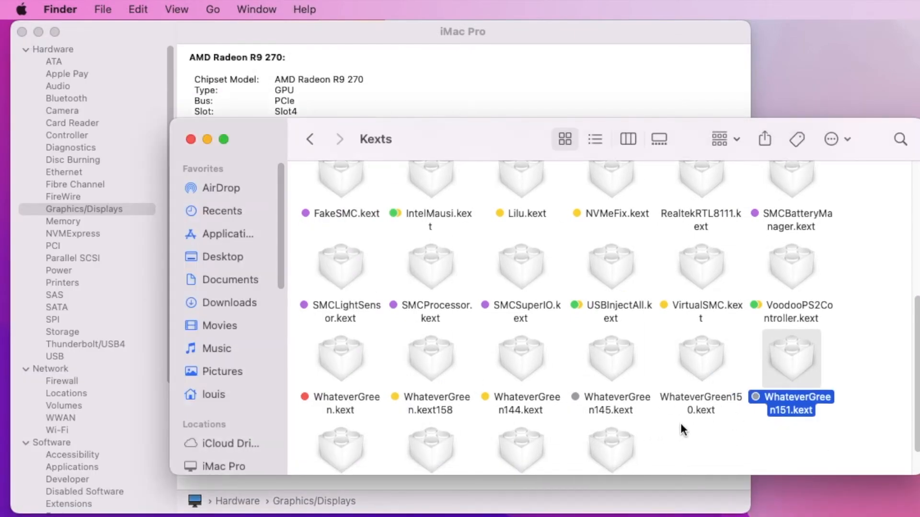
{"action": "scroll", "scroll_direction": "down", "scroll_amount": 3}
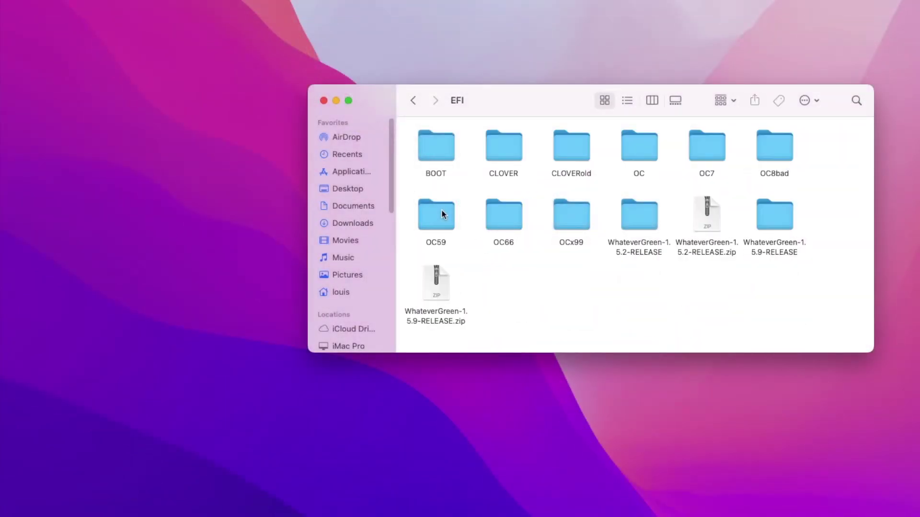
Open config.plist from the EFI OC folder for editing.
{"action": "double_click", "coordinate": [638, 144]}
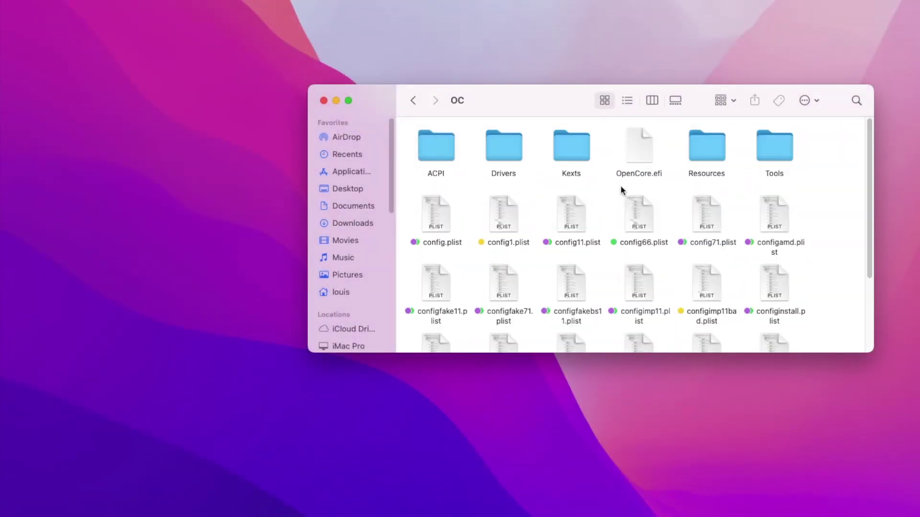
{"action": "left_click", "coordinate": [435, 214]}
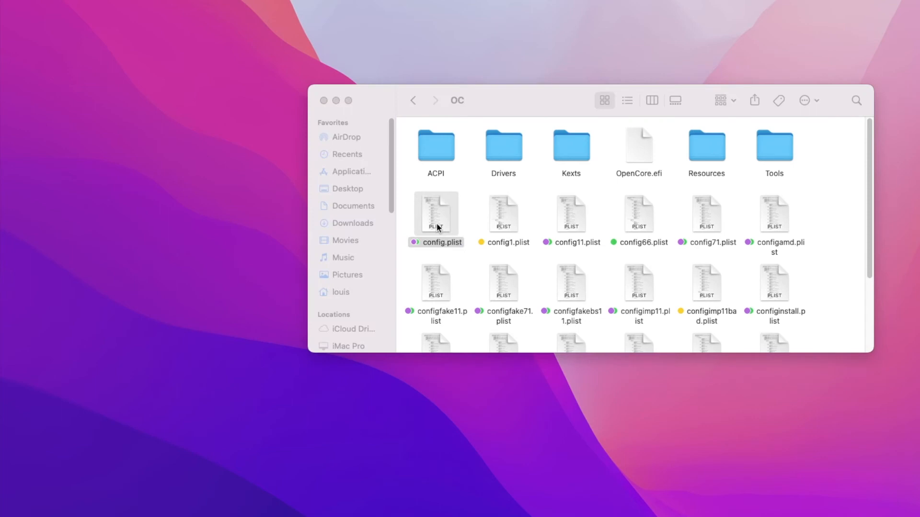
{"action": "double_click", "coordinate": [436, 213]}
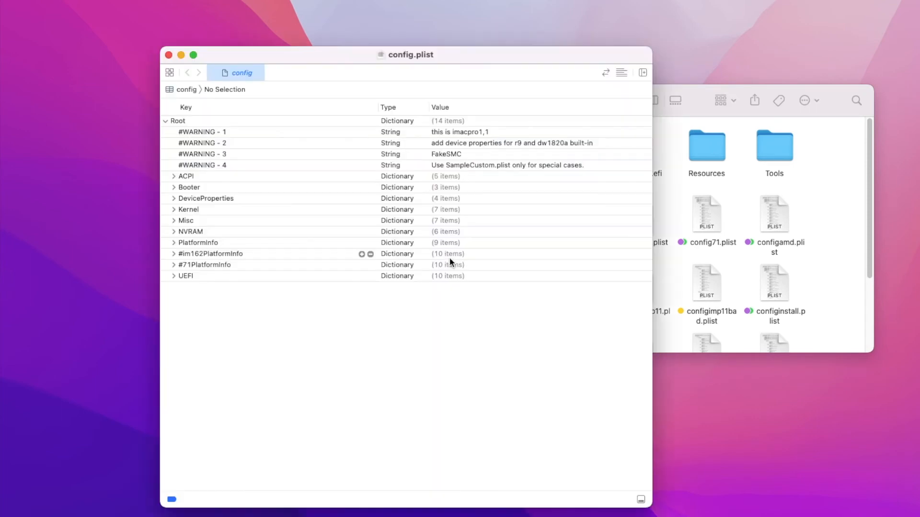
Expand DeviceProperties > Add > #PciRoot(0x0)/Pci(0x3,0x0)/Pci(0x0,0x0) to reveal the Curacao XT model.
{"action": "left_click", "coordinate": [173, 198]}
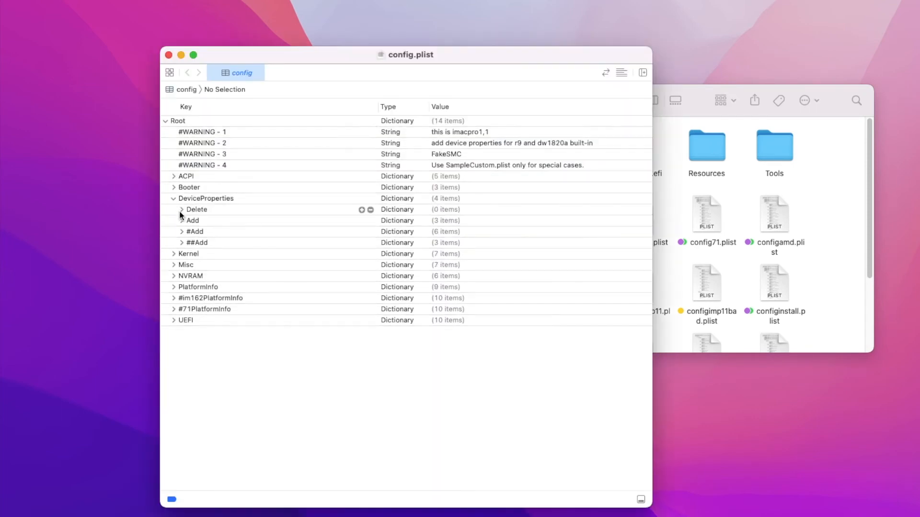
{"action": "left_click", "coordinate": [182, 220]}
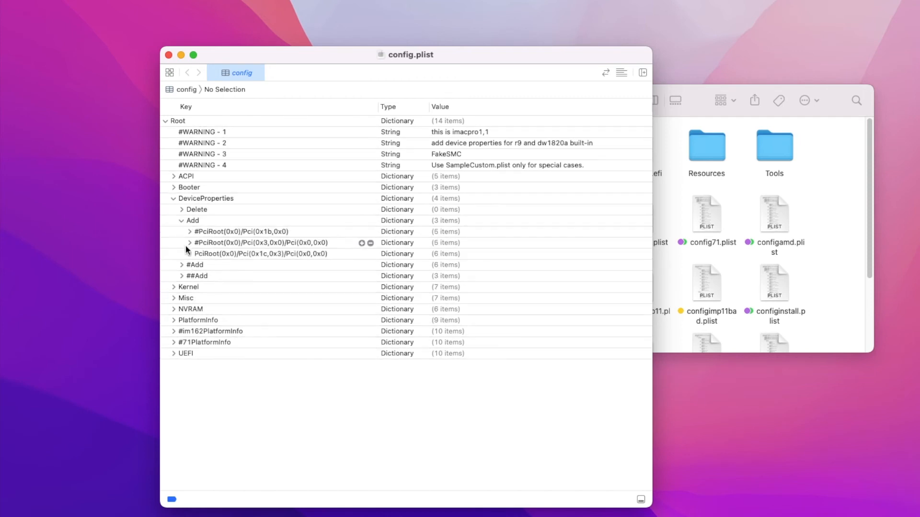
{"action": "left_click", "coordinate": [188, 242]}
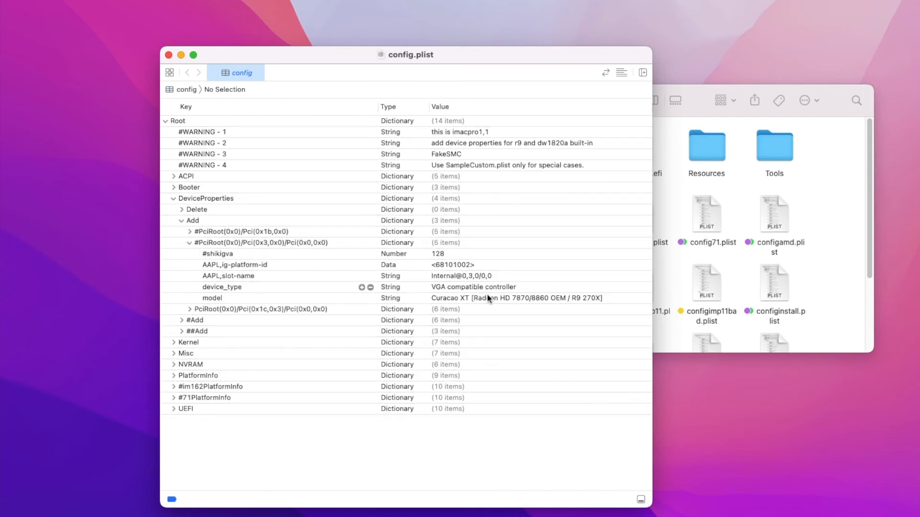
{"action": "mouse_move", "coordinate": [543, 301]}
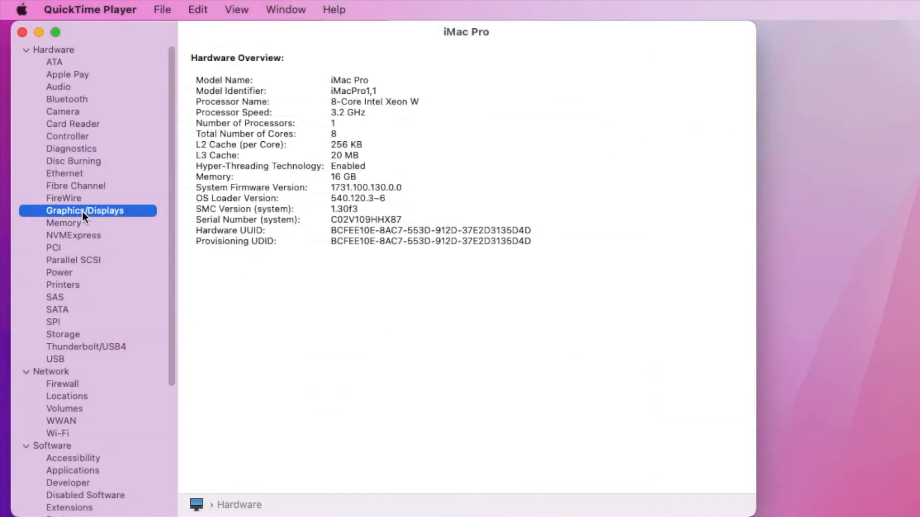
Show the Graphics/Displays report to confirm the AMD Radeon R9 270, 2 GB VRAM, device ID 0x6810.
{"action": "left_click", "coordinate": [74, 210]}
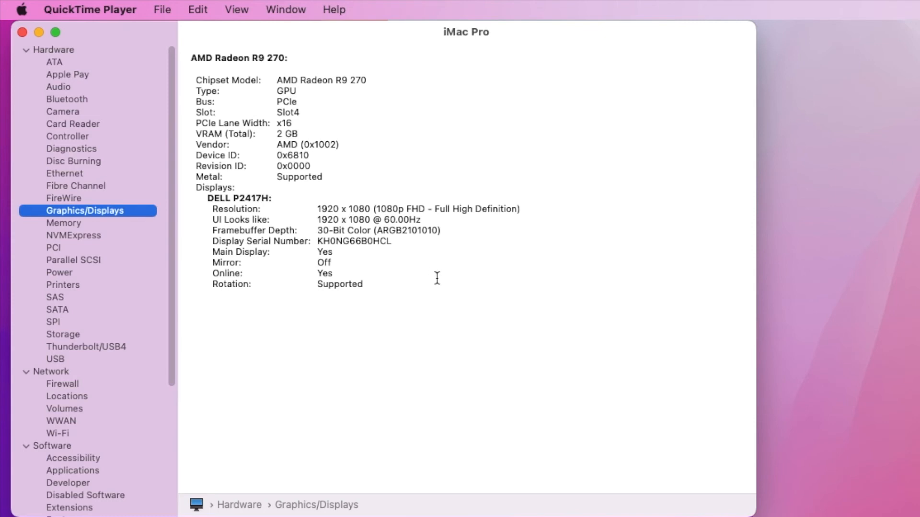
{"action": "mouse_move", "coordinate": [291, 179]}
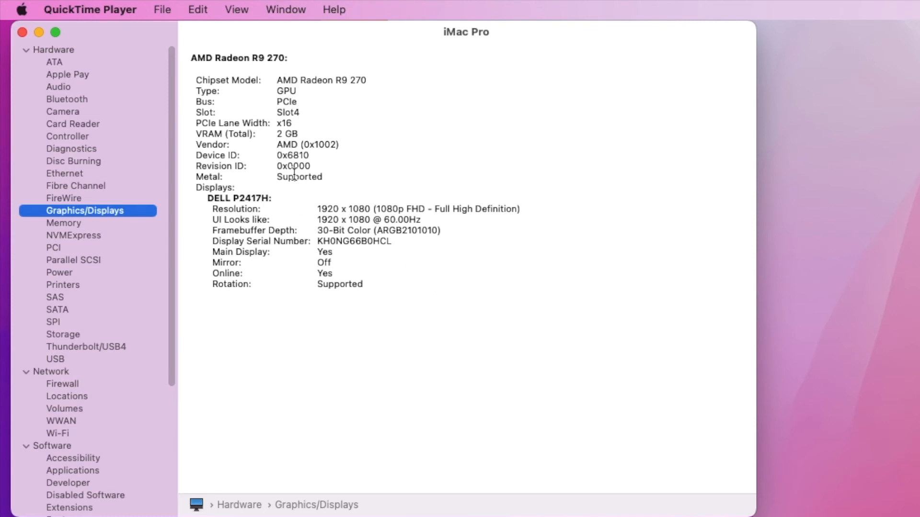
{"action": "mouse_move", "coordinate": [300, 158]}
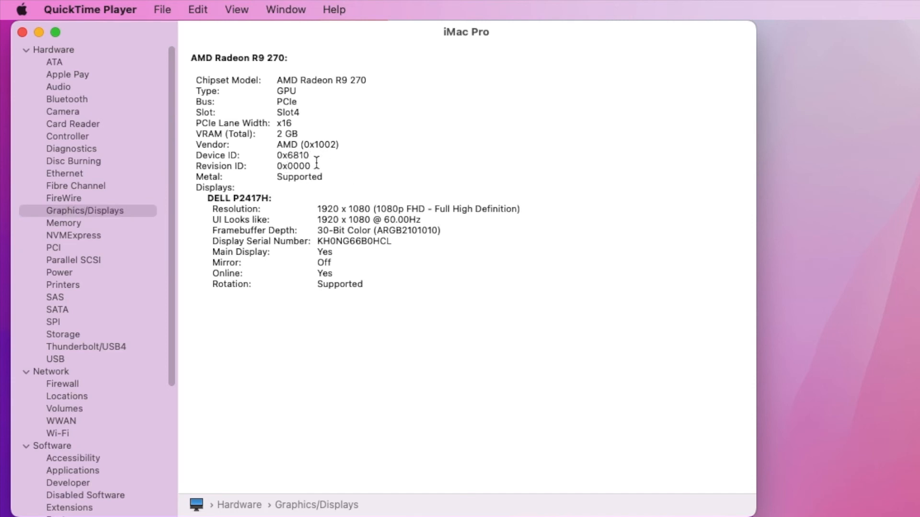
{"action": "mouse_move", "coordinate": [304, 156]}
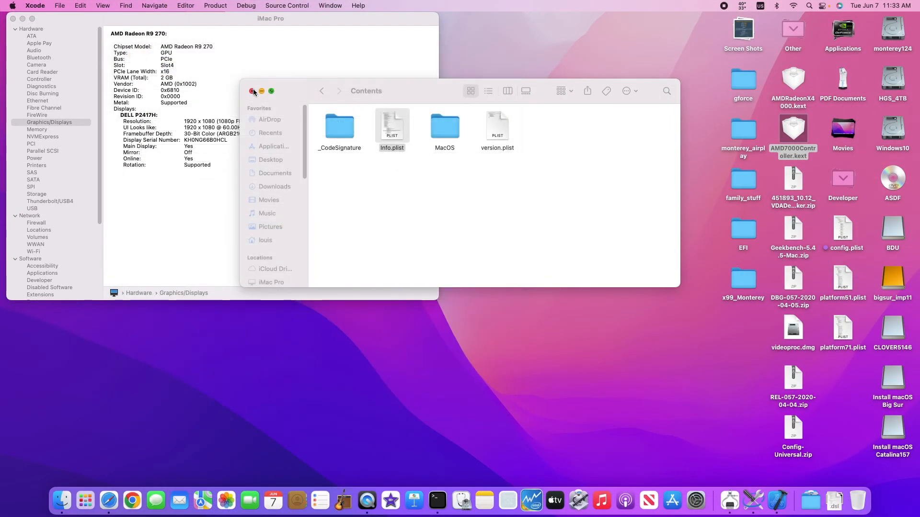
Close the Finder window showing AMD7000Controller.kext Contents, leaving the R9 270 report visible.
{"action": "left_click", "coordinate": [252, 91]}
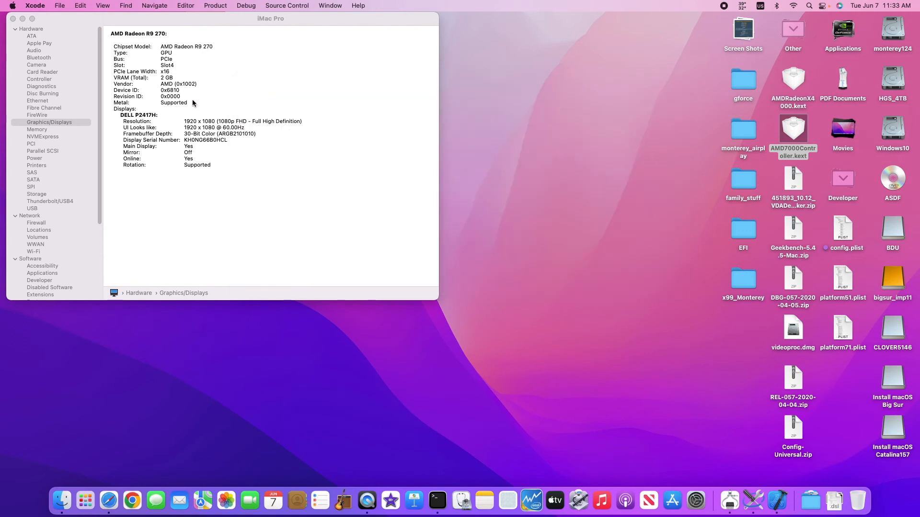
{"action": "mouse_move", "coordinate": [172, 98]}
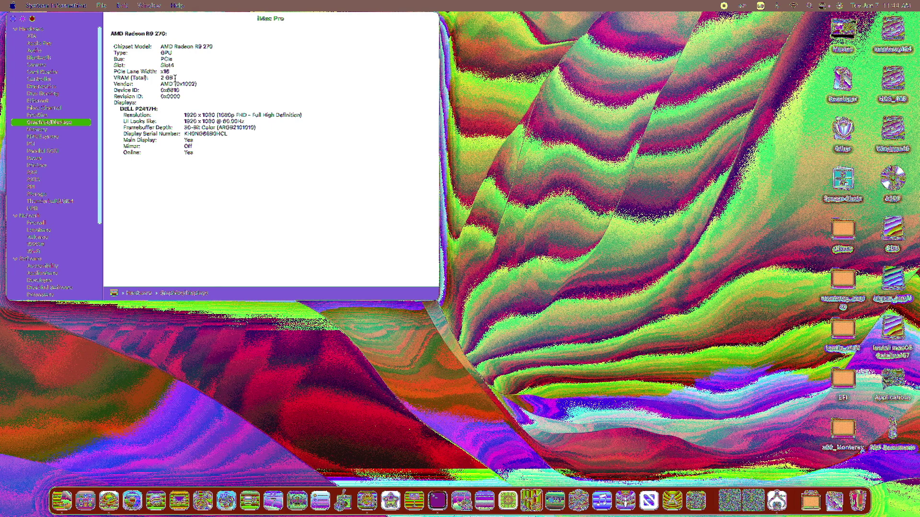
{"action": "mouse_move", "coordinate": [333, 370]}
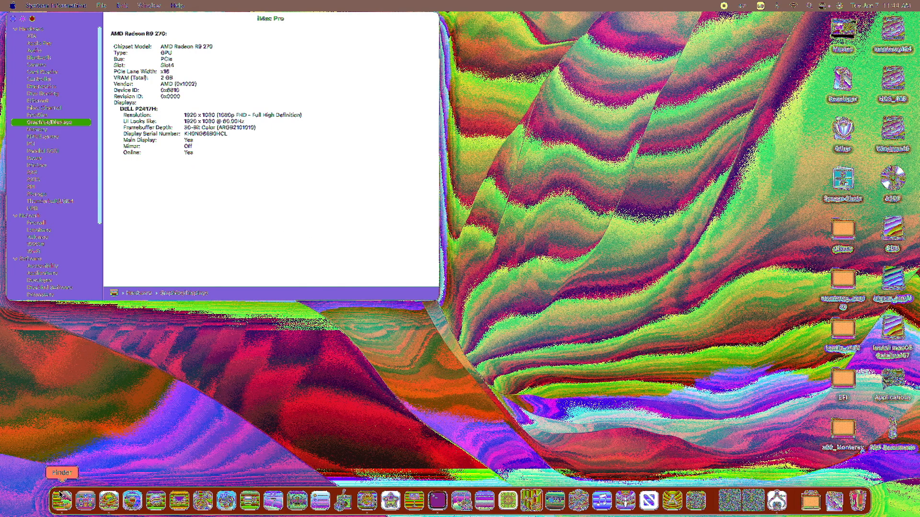
{"action": "mouse_move", "coordinate": [860, 408]}
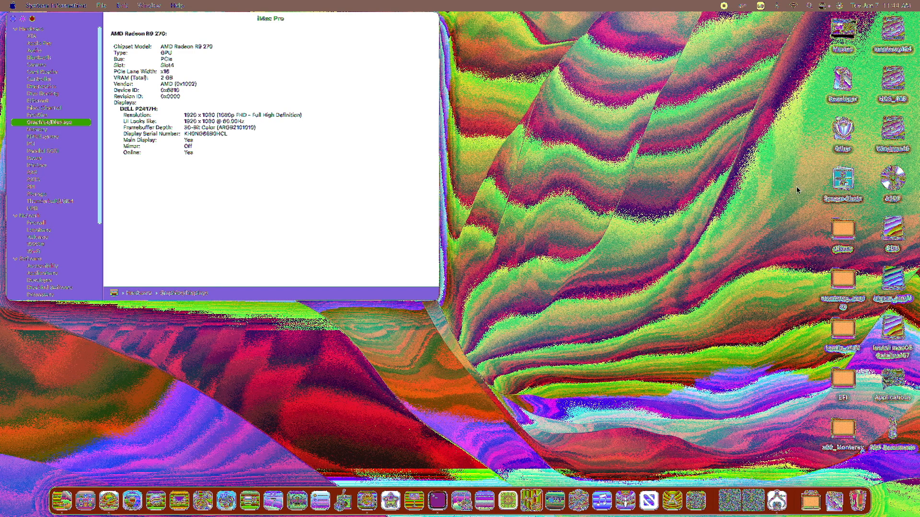
{"action": "mouse_move", "coordinate": [835, 6]}
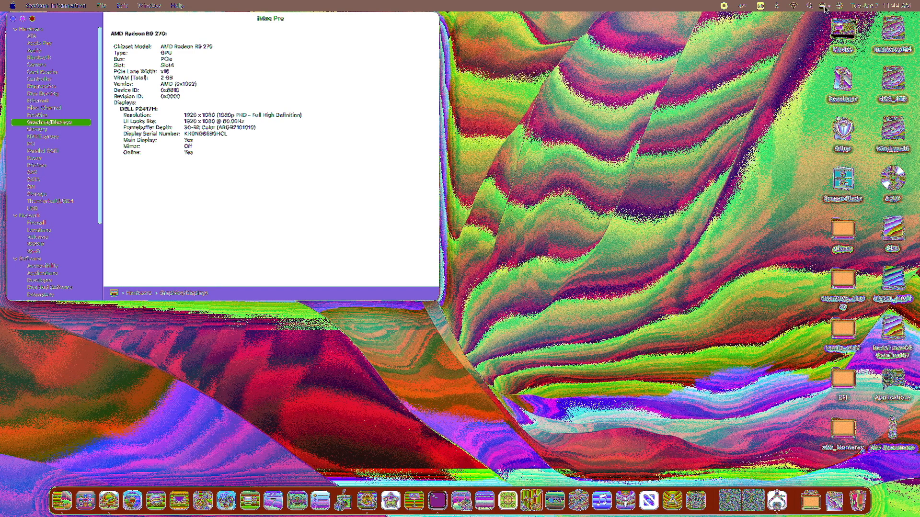